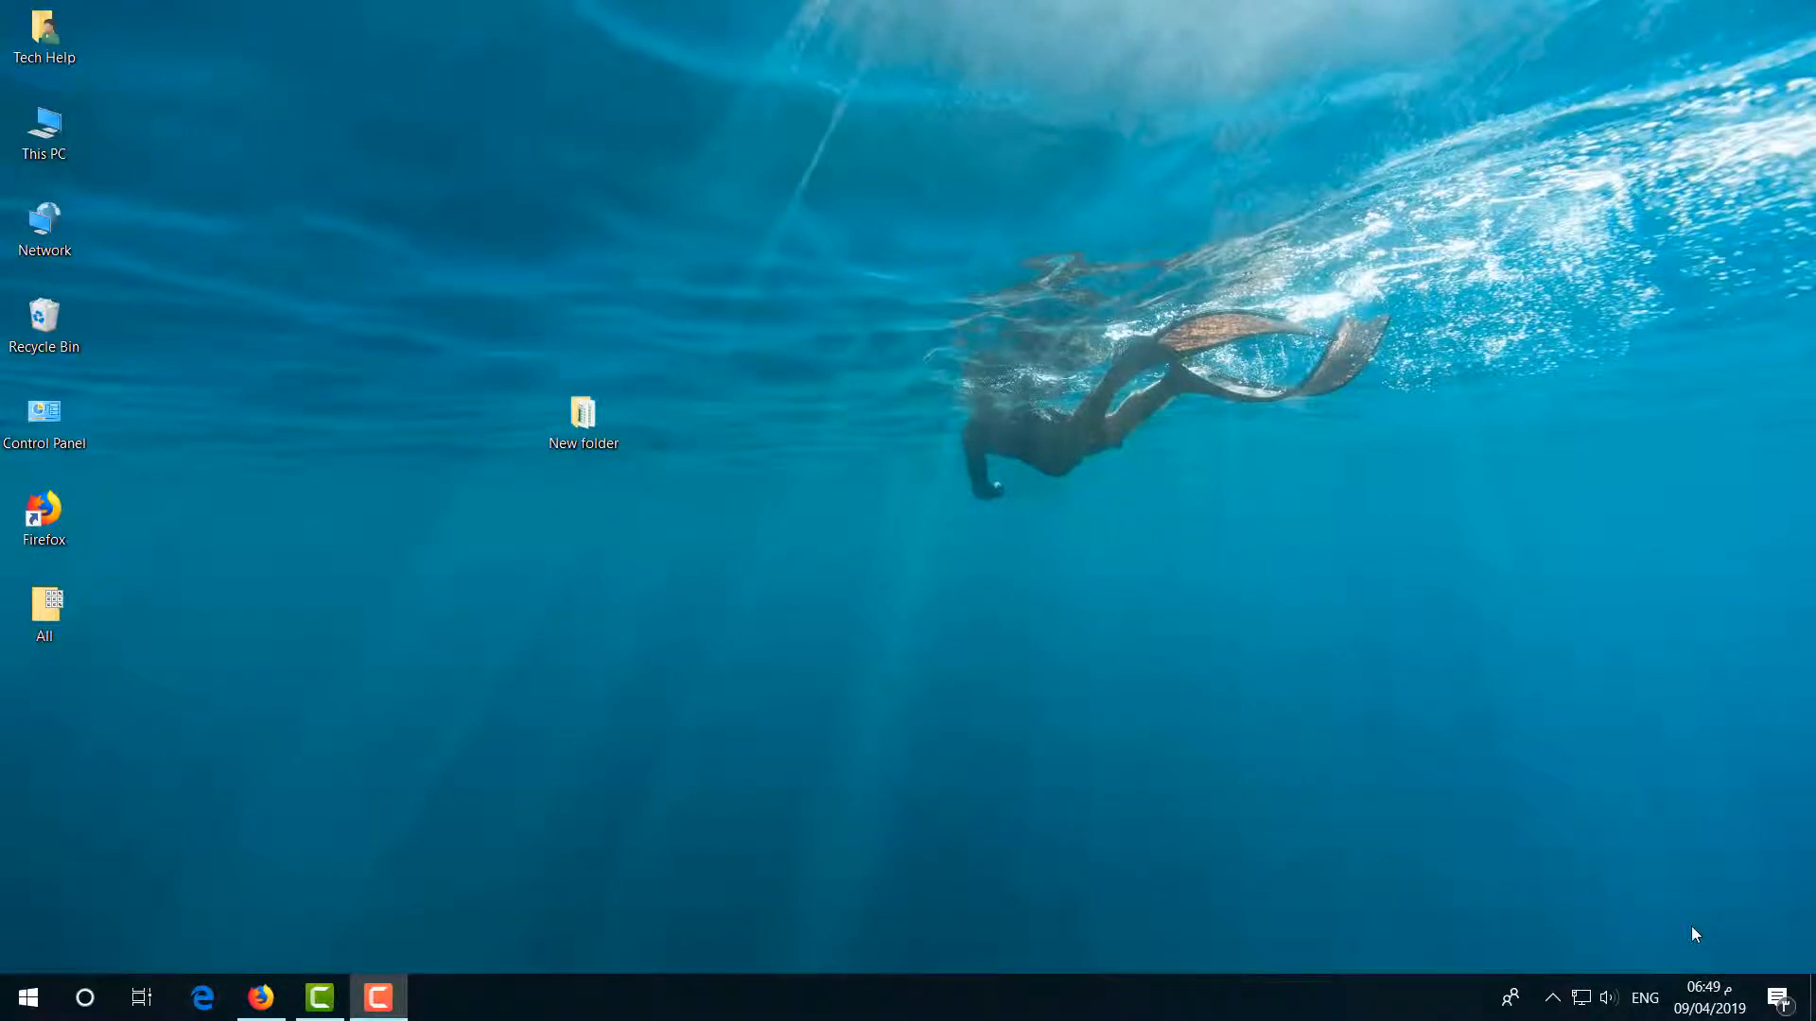
- Open the New folder on the desktop in File Explorer
click(584, 420)
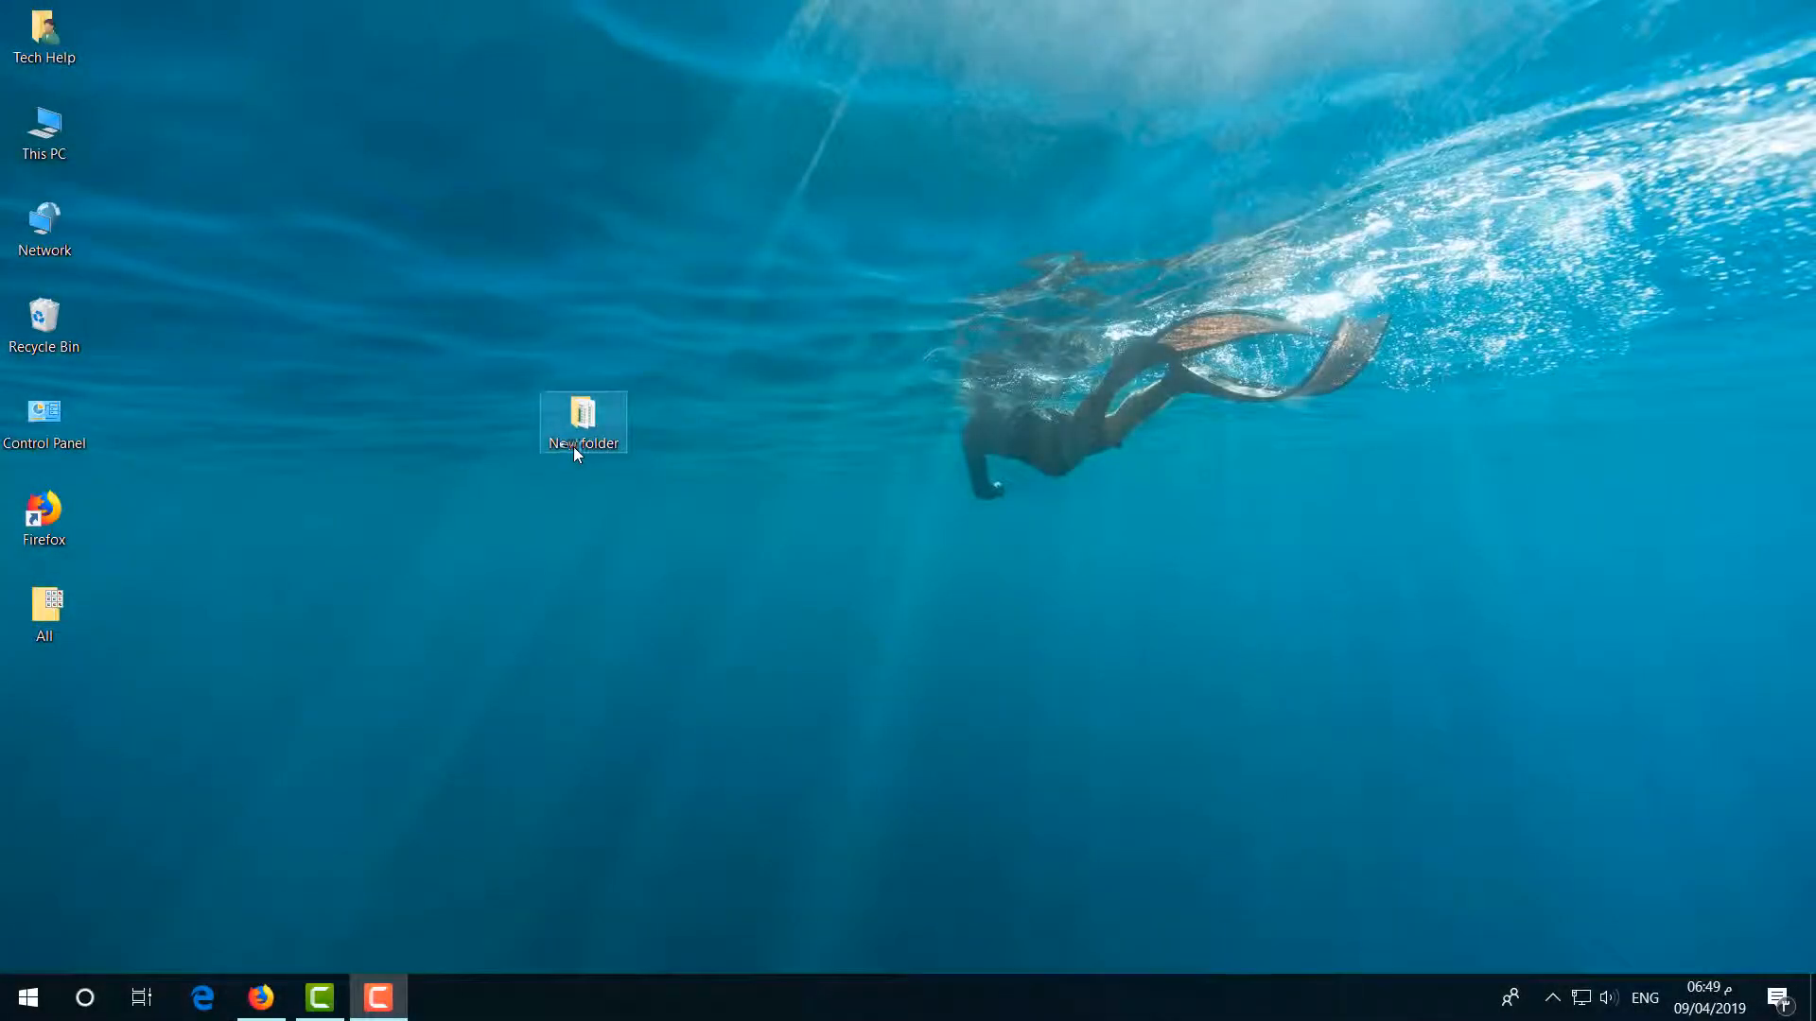
double_click(584, 417)
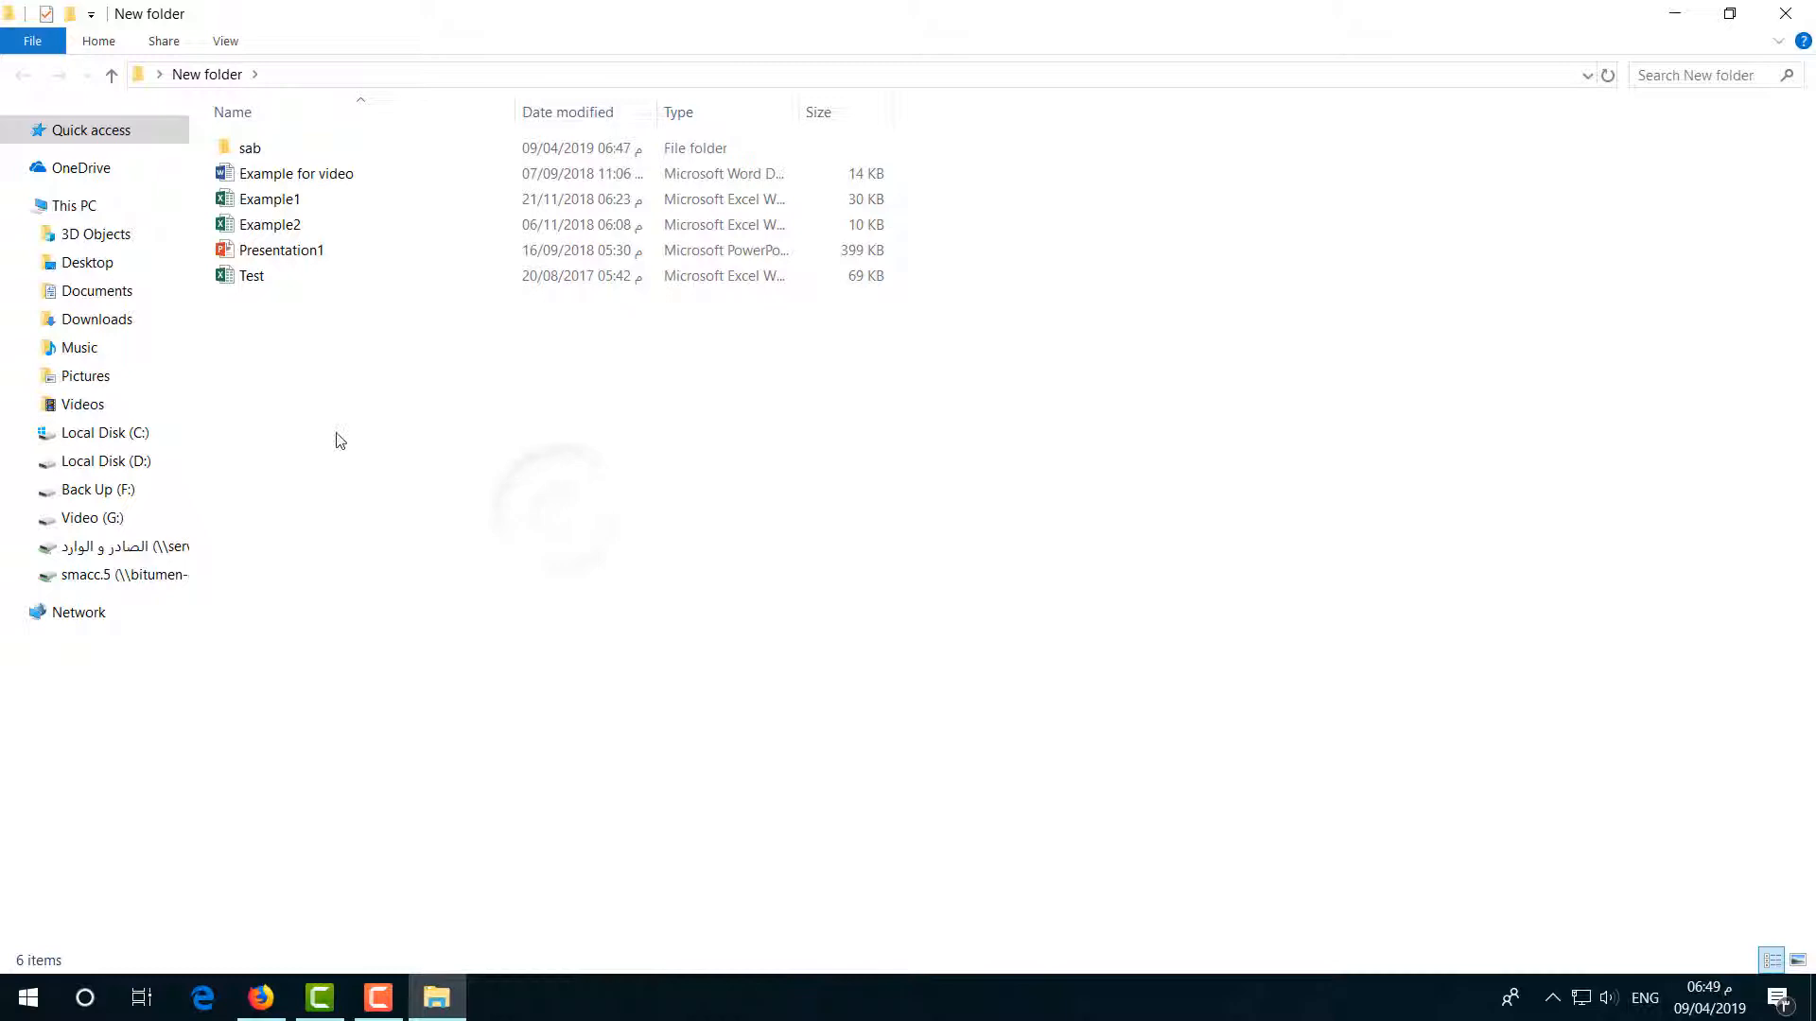
- Select the 'Example for video' file in New folder and start searching the folder
click(250, 148)
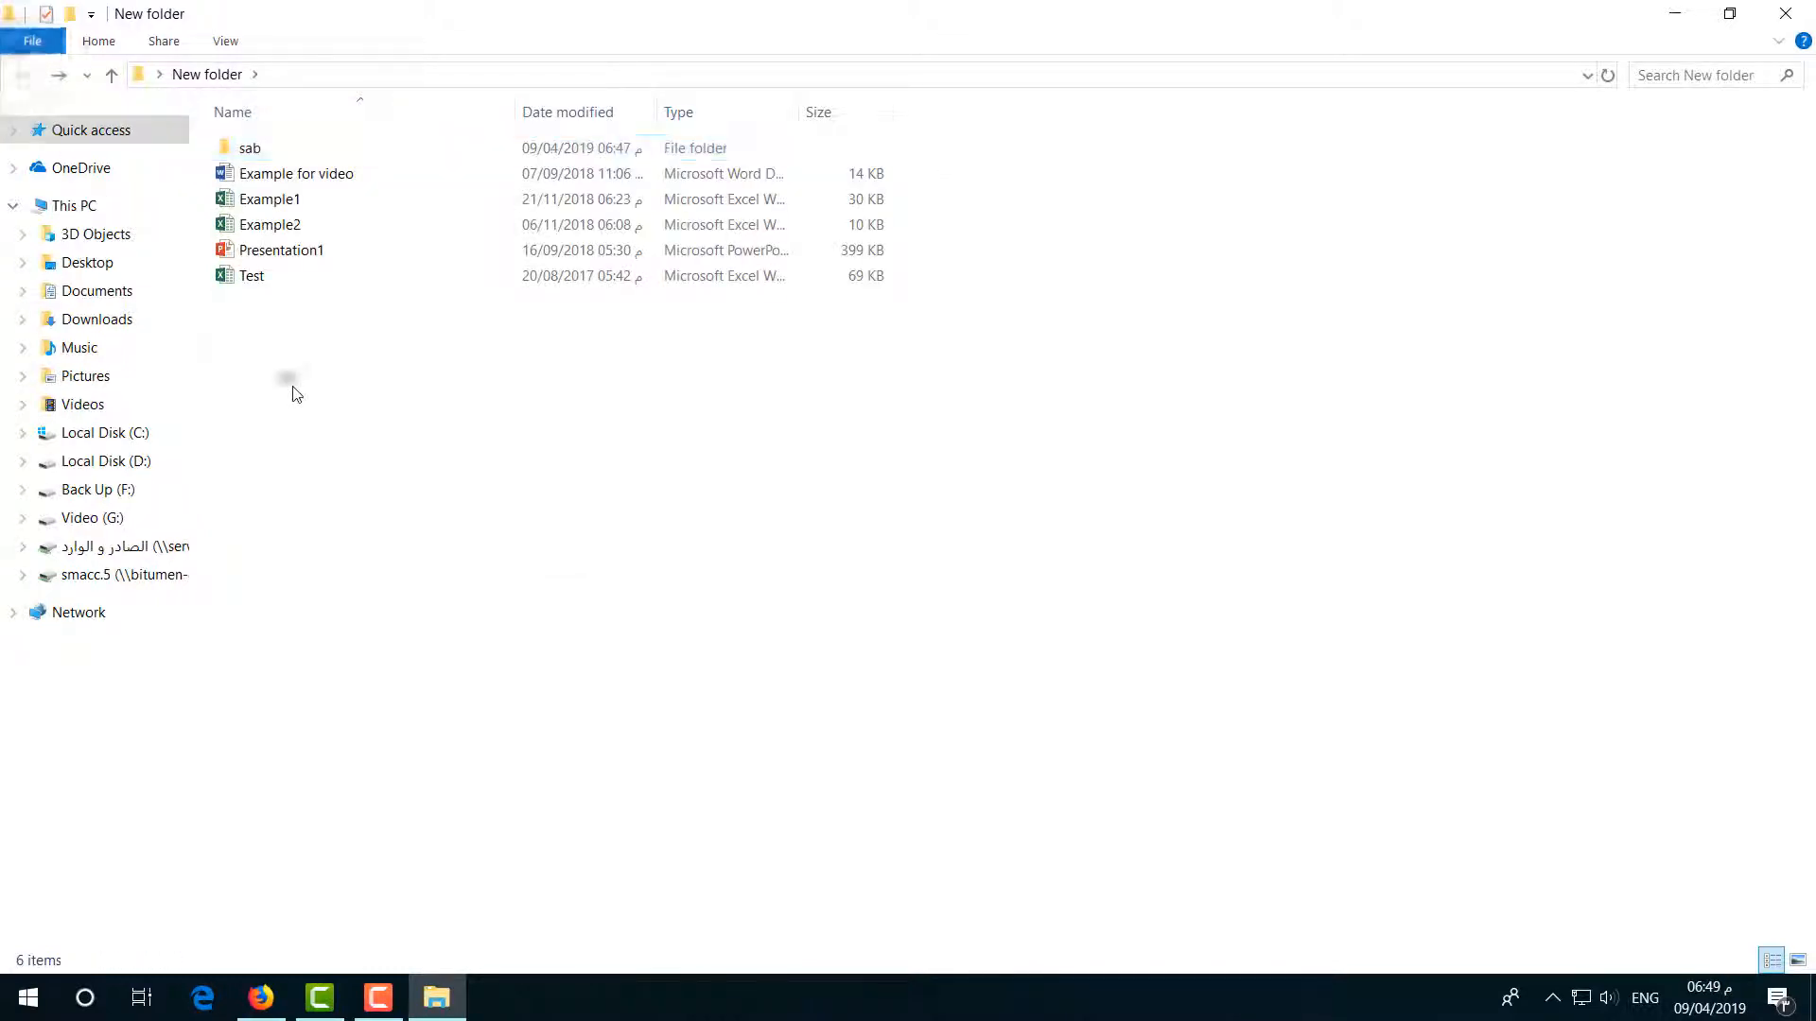
click(295, 172)
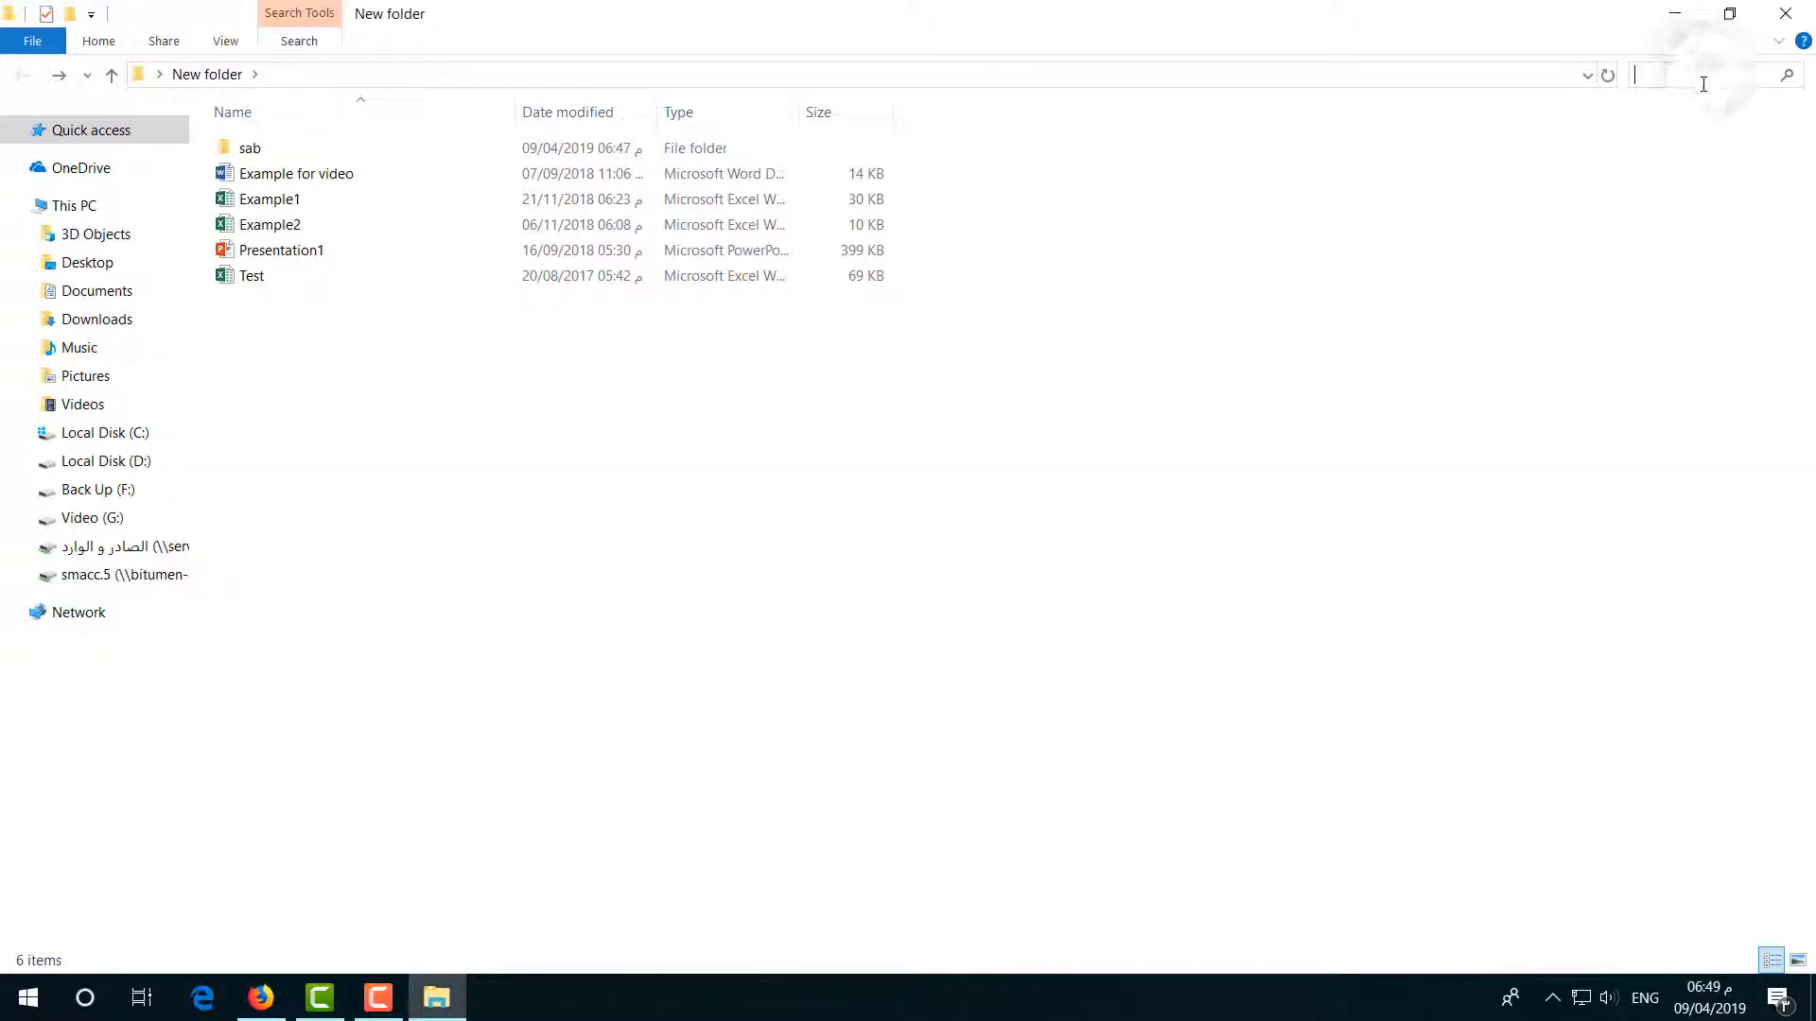
click(280, 250)
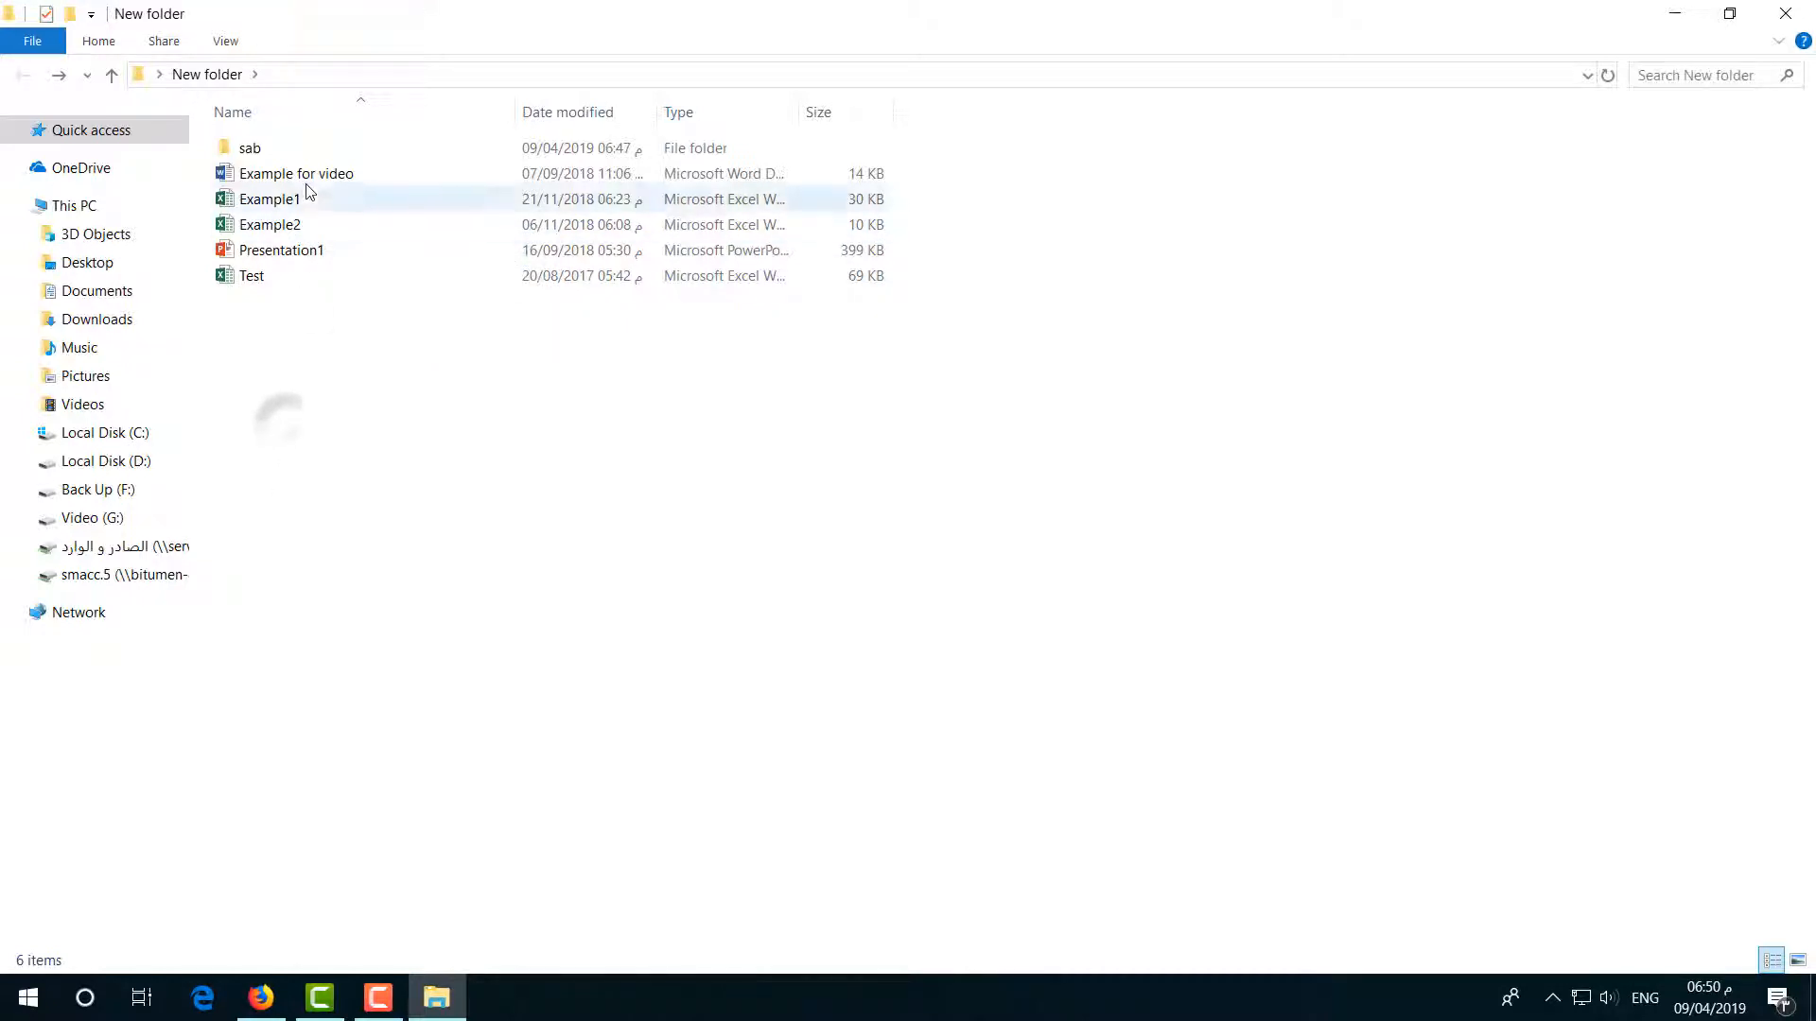
- Open 'Example for video' in Word, select 'Bangladesh', then close Word
double_click(296, 172)
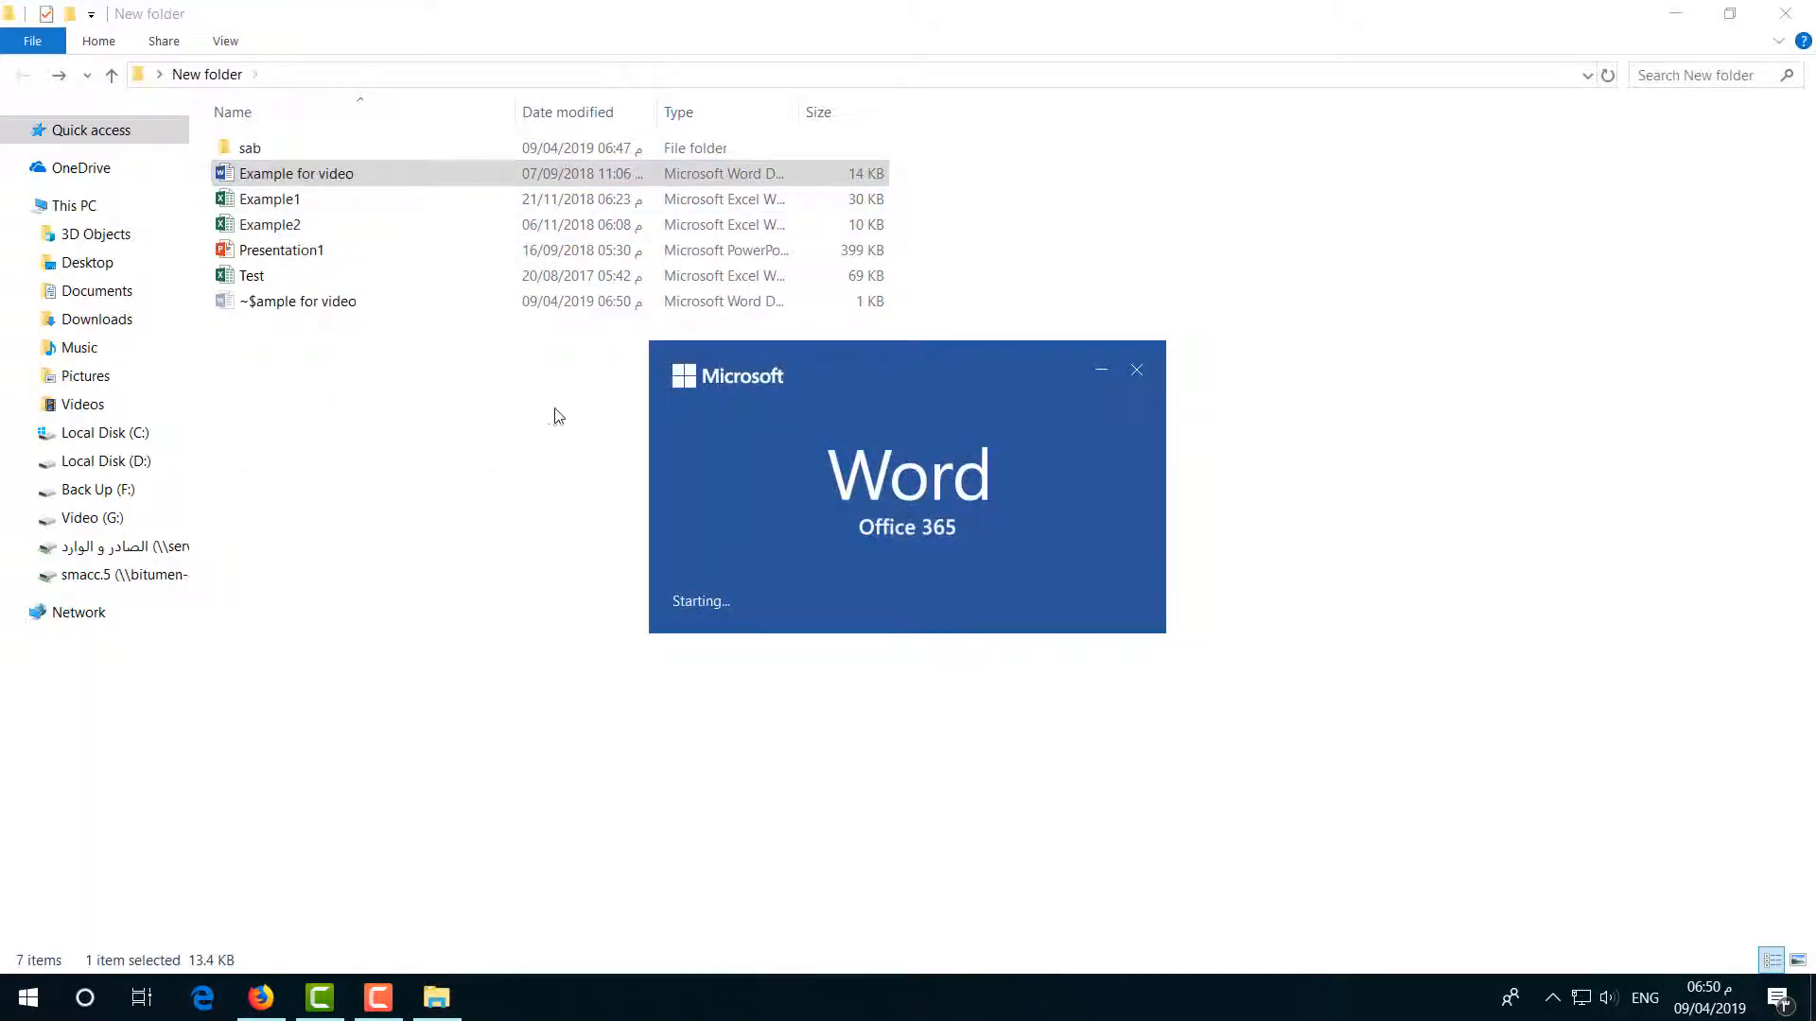
double_click(295, 172)
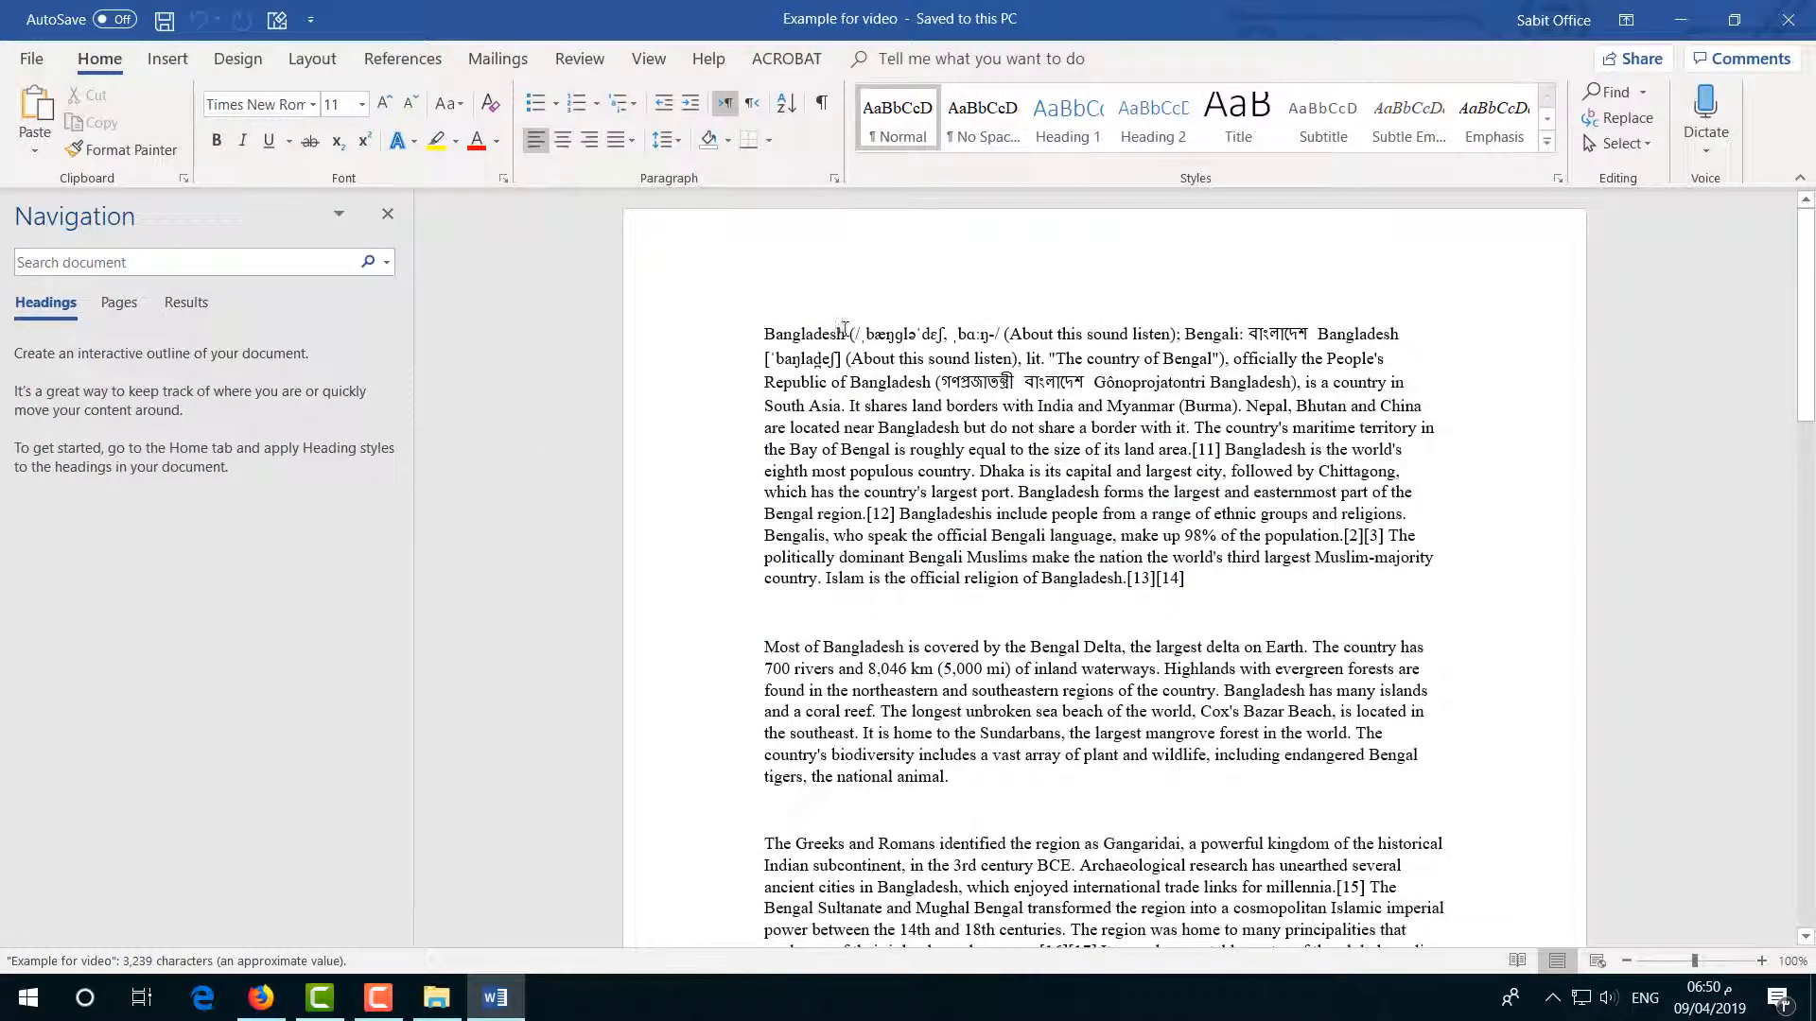
right_click(842, 330)
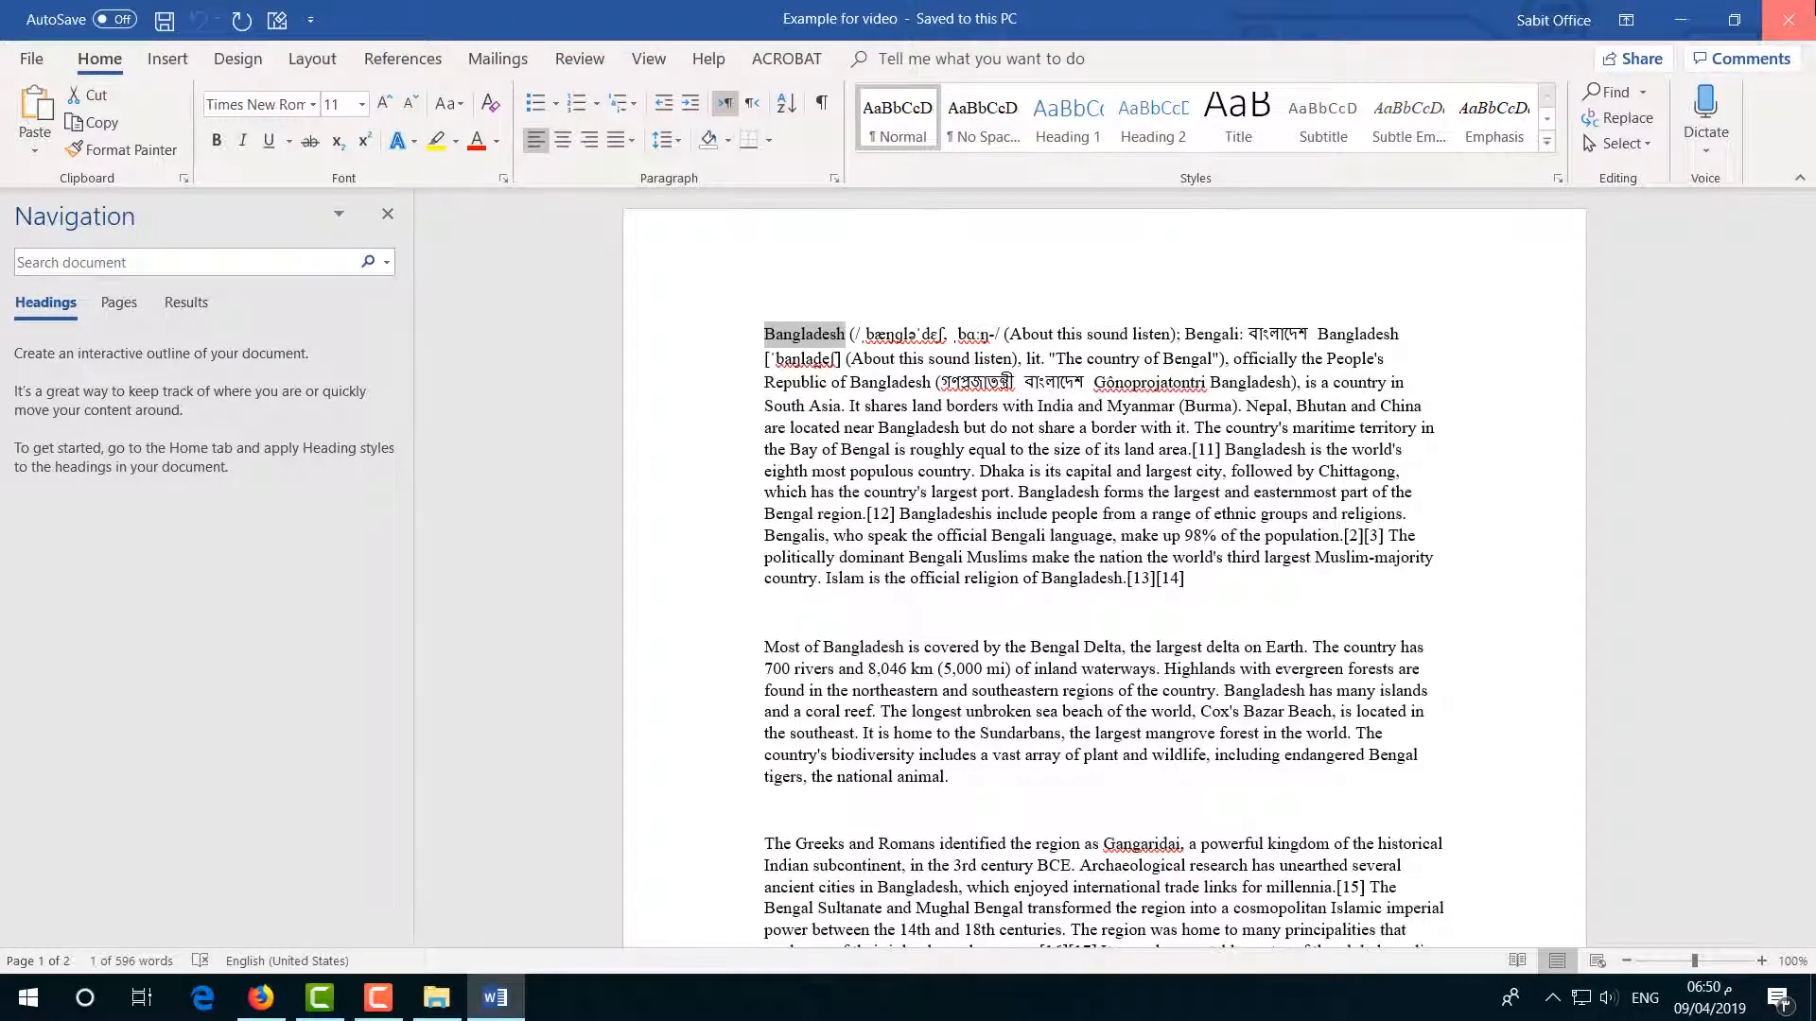
click(437, 996)
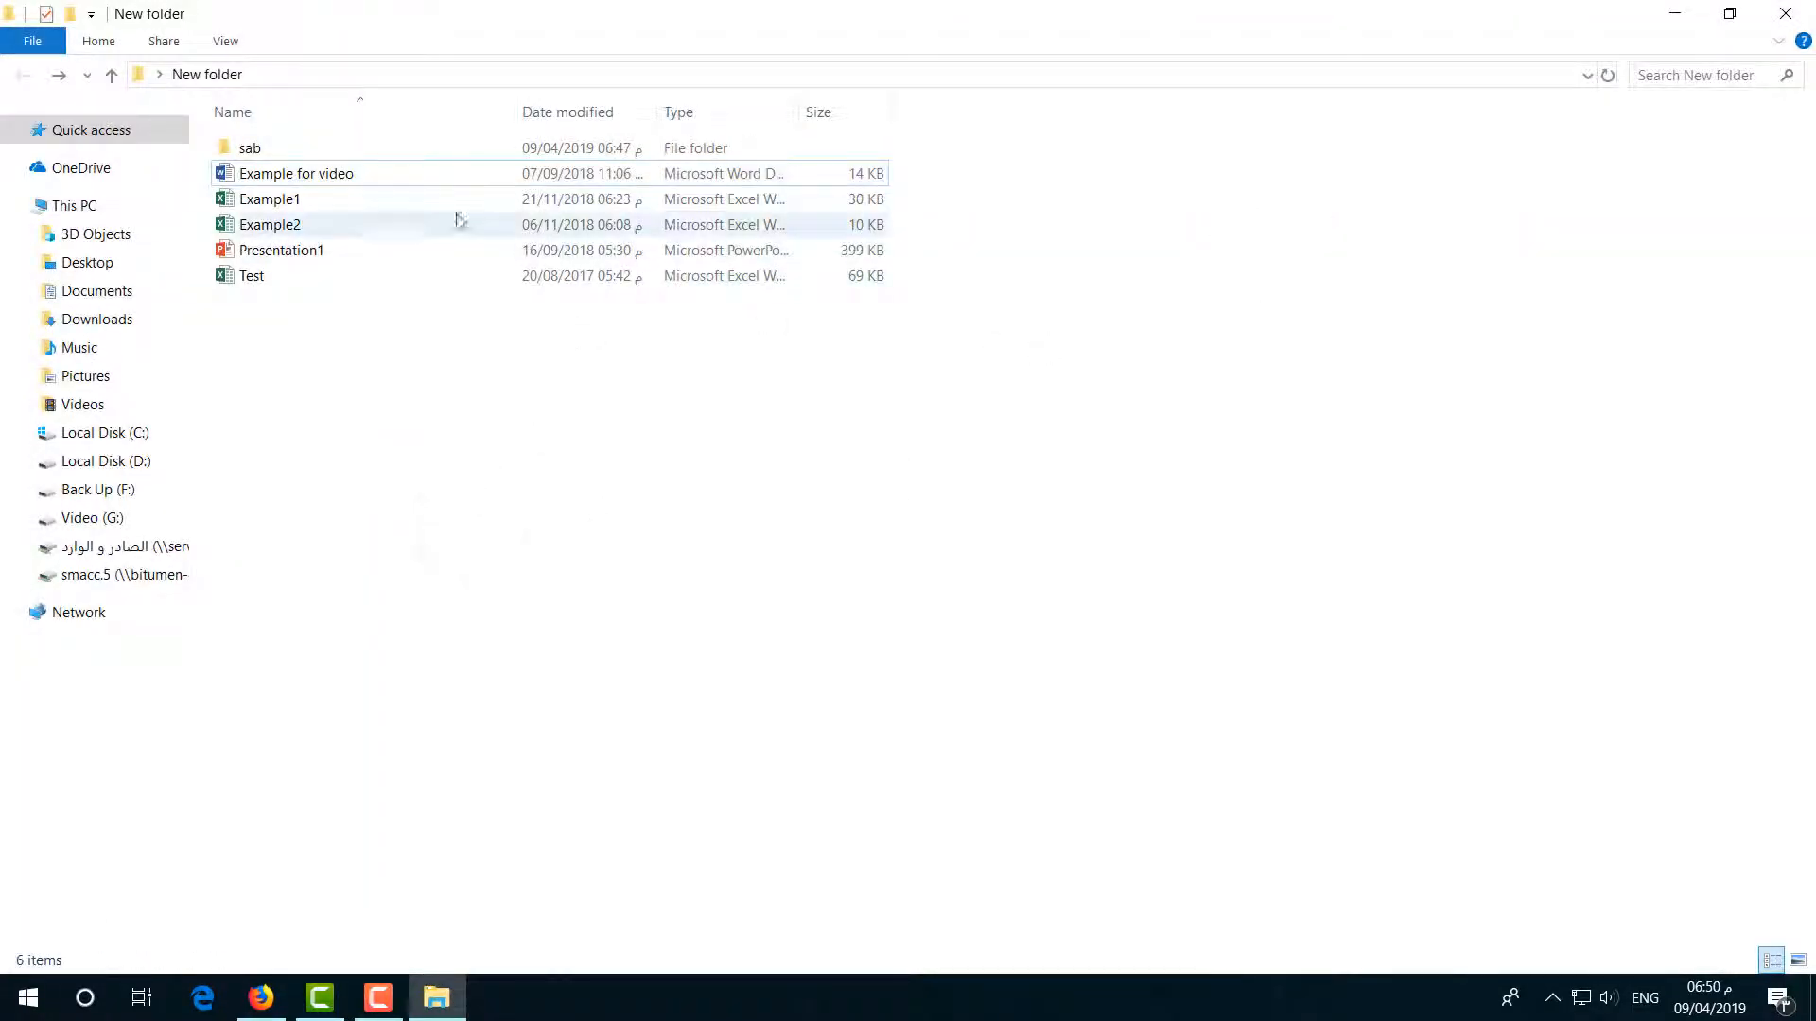
mouse_move(296, 174)
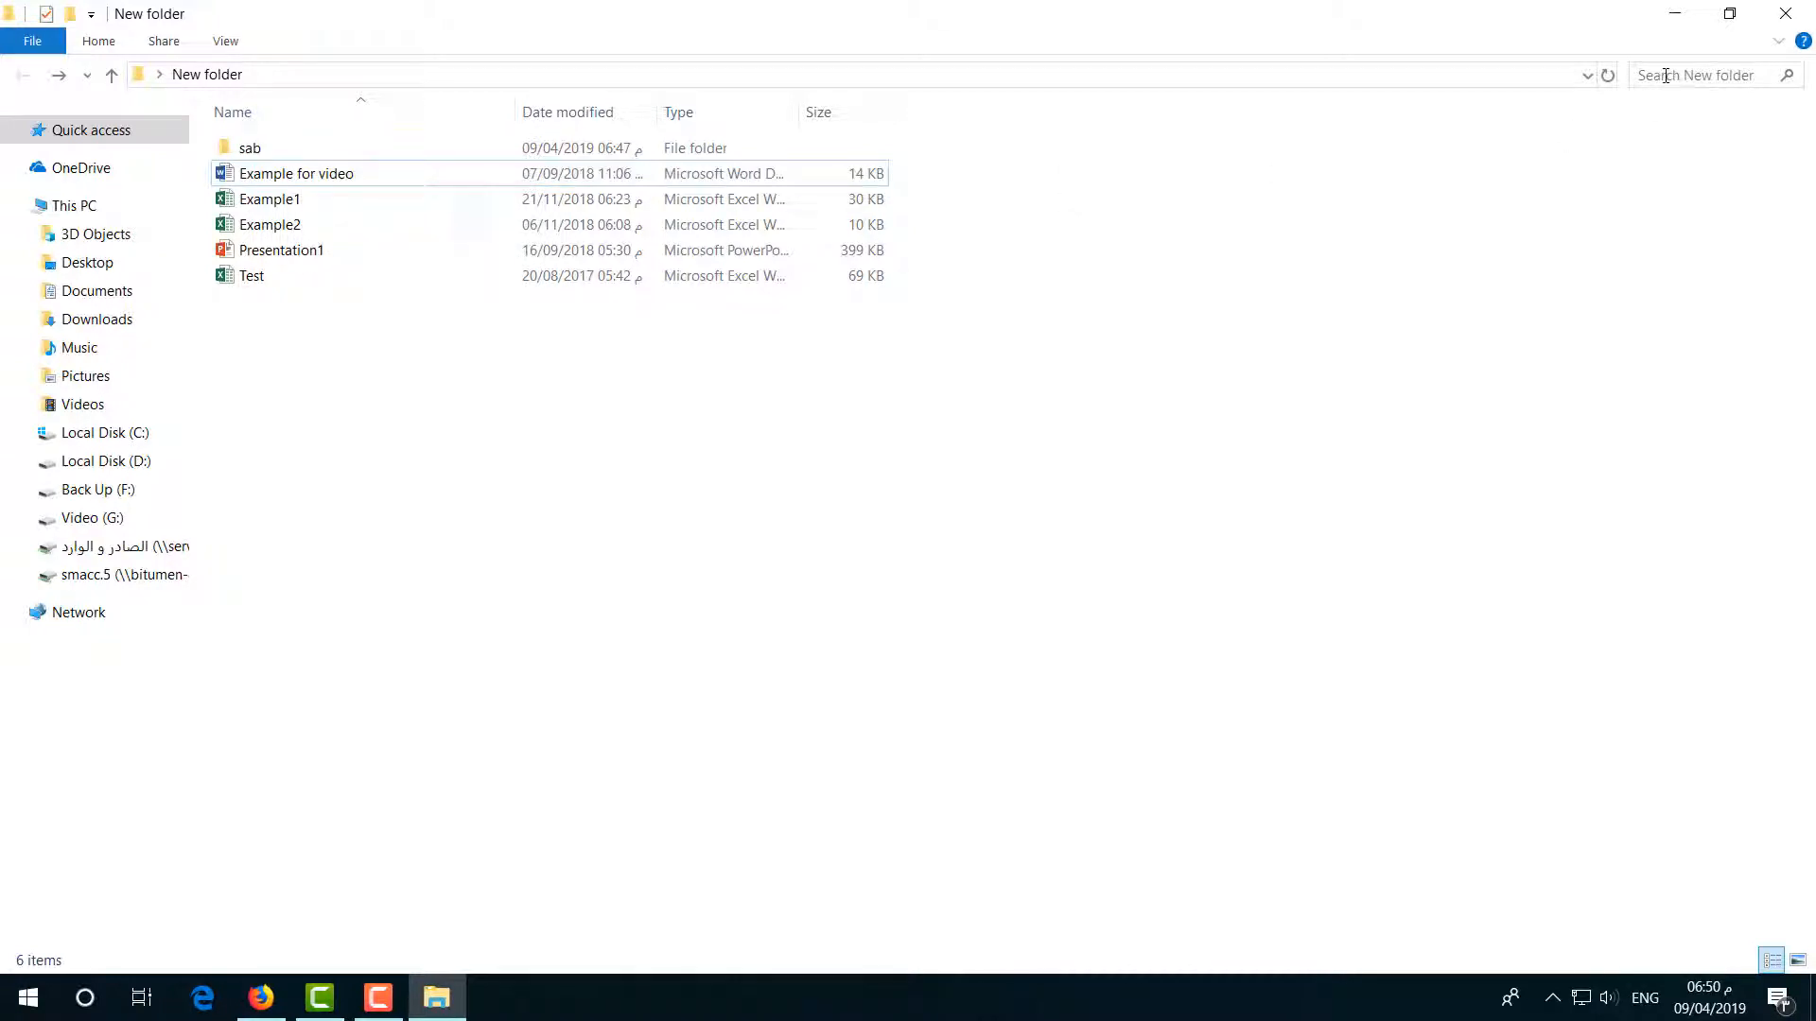
- Activate the New folder search box and show the Search tab's Advanced options
click(1714, 74)
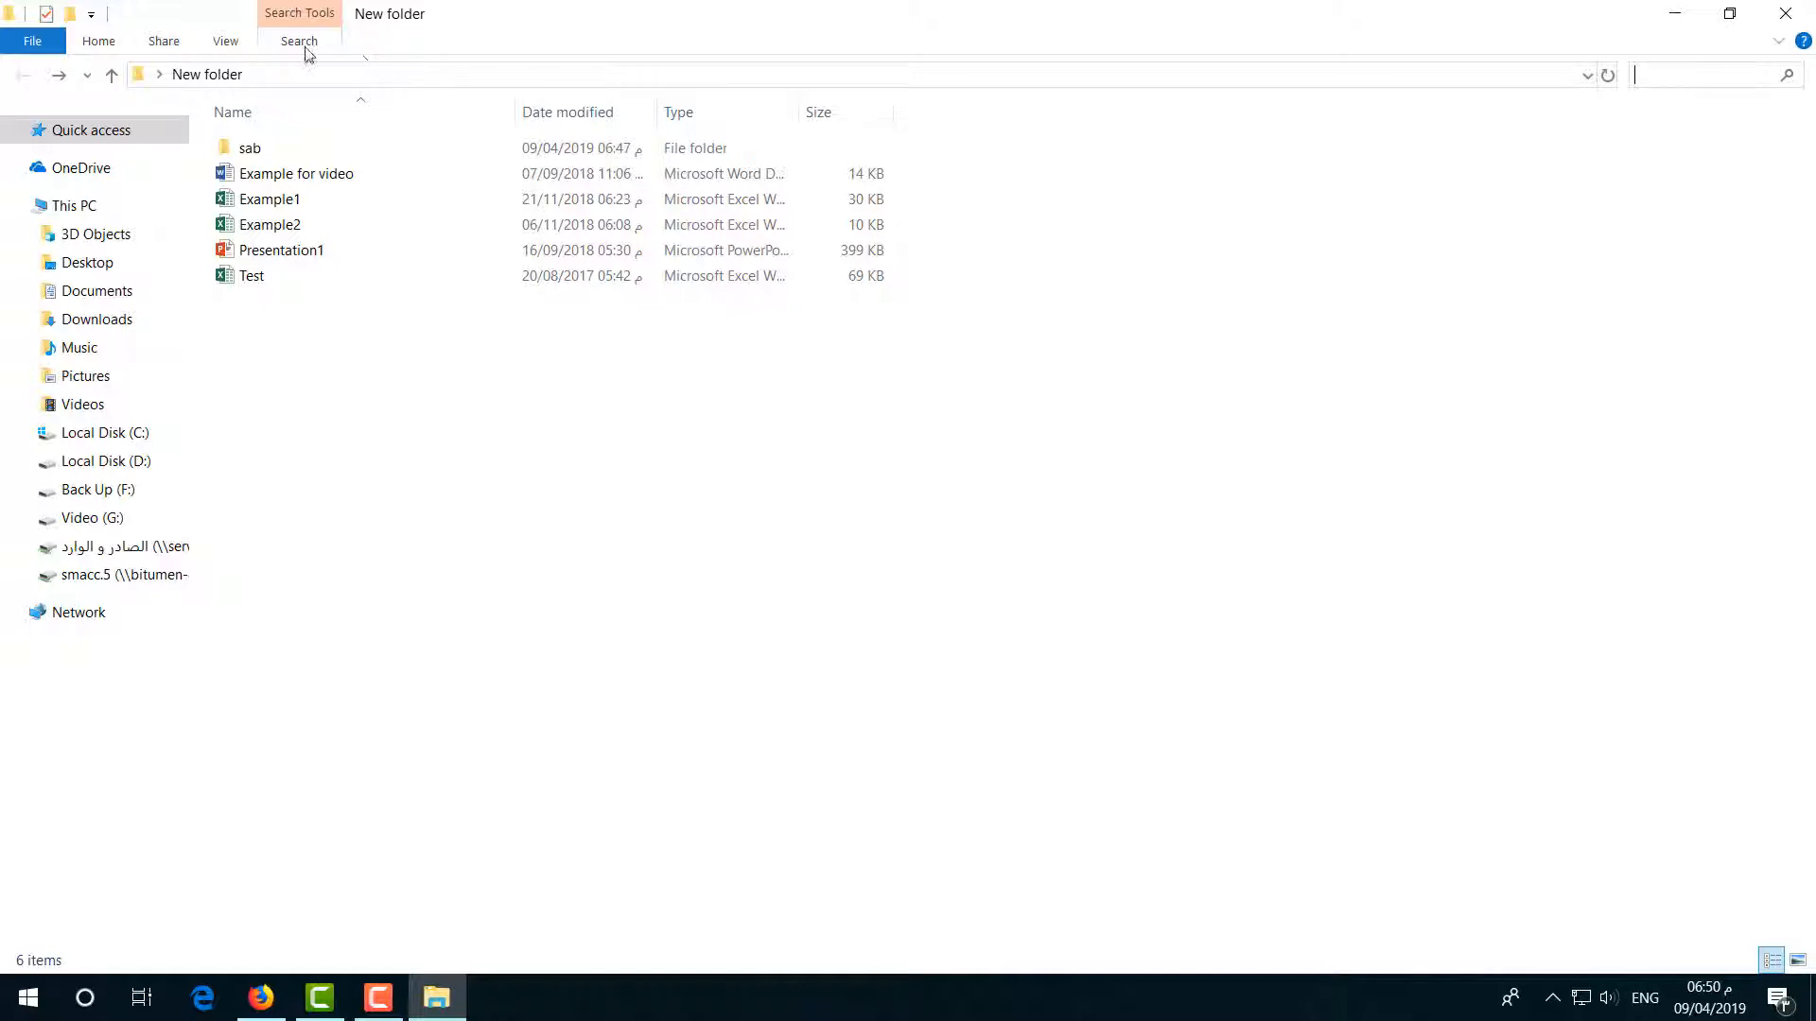
click(298, 41)
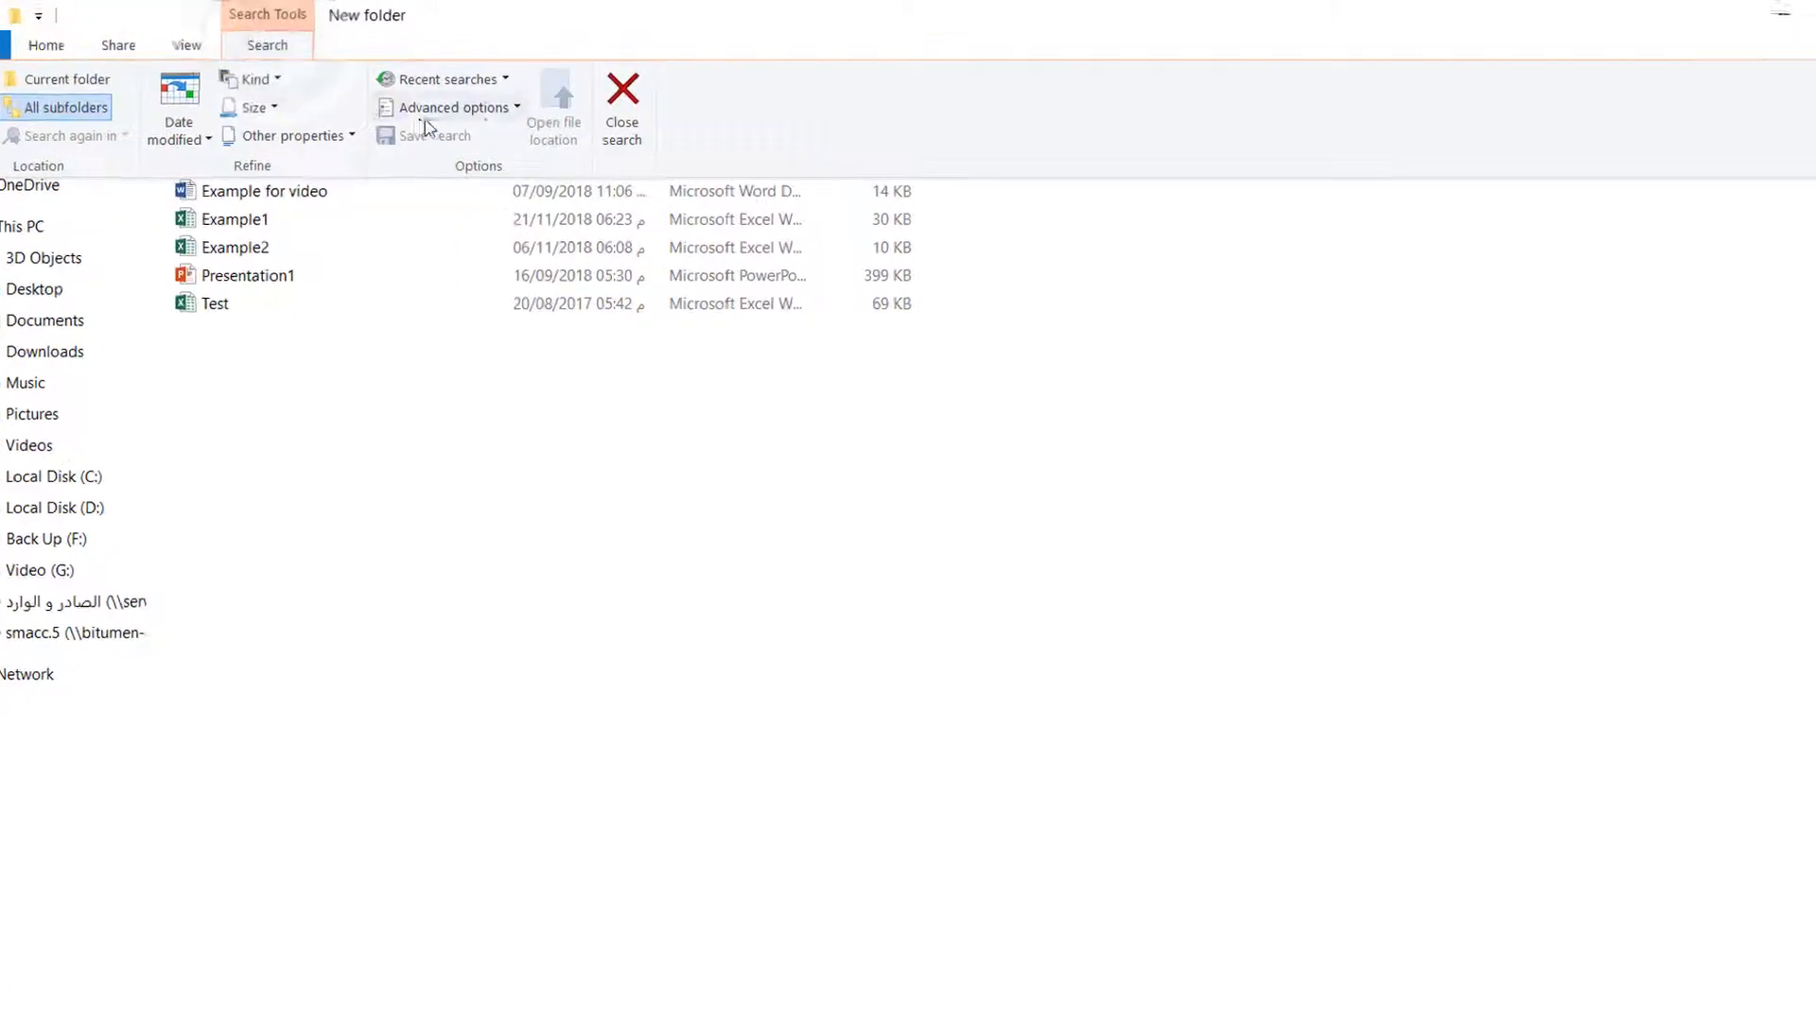
click(450, 107)
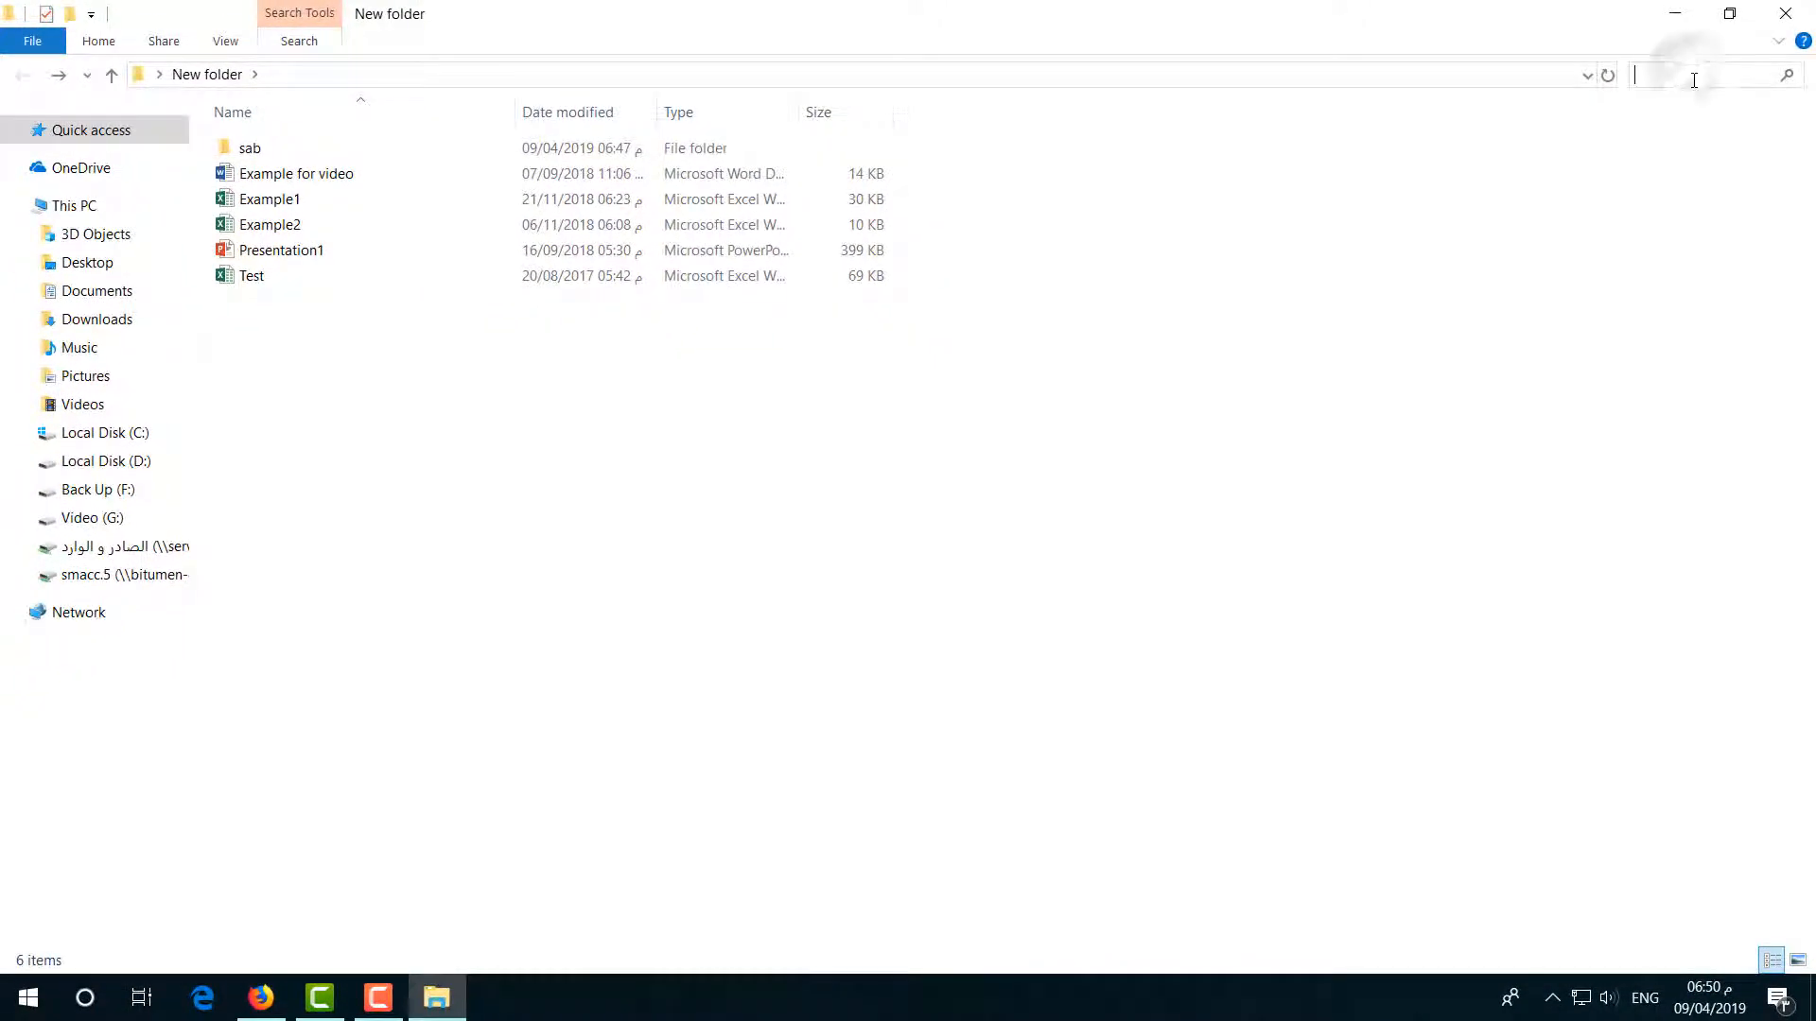
- Search New folder for 'Bangladesh' and select the 'Example for video' result
text(Bangladesh)
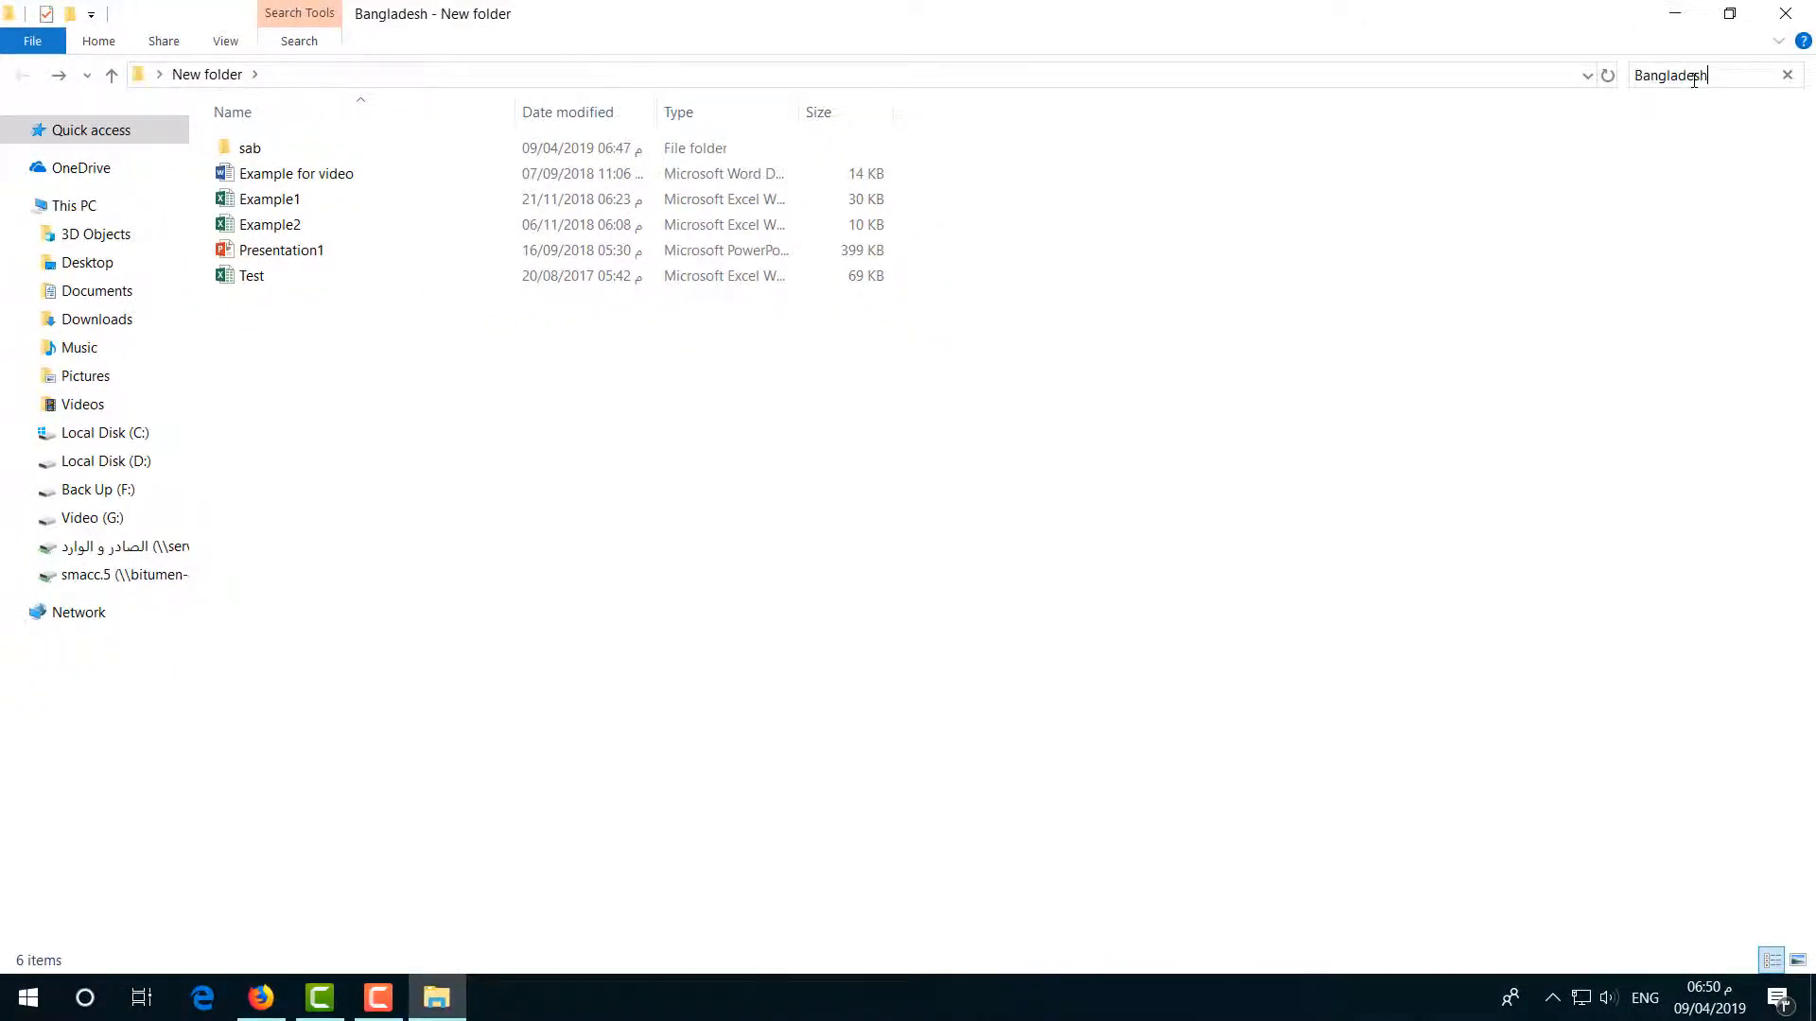
key(Enter)
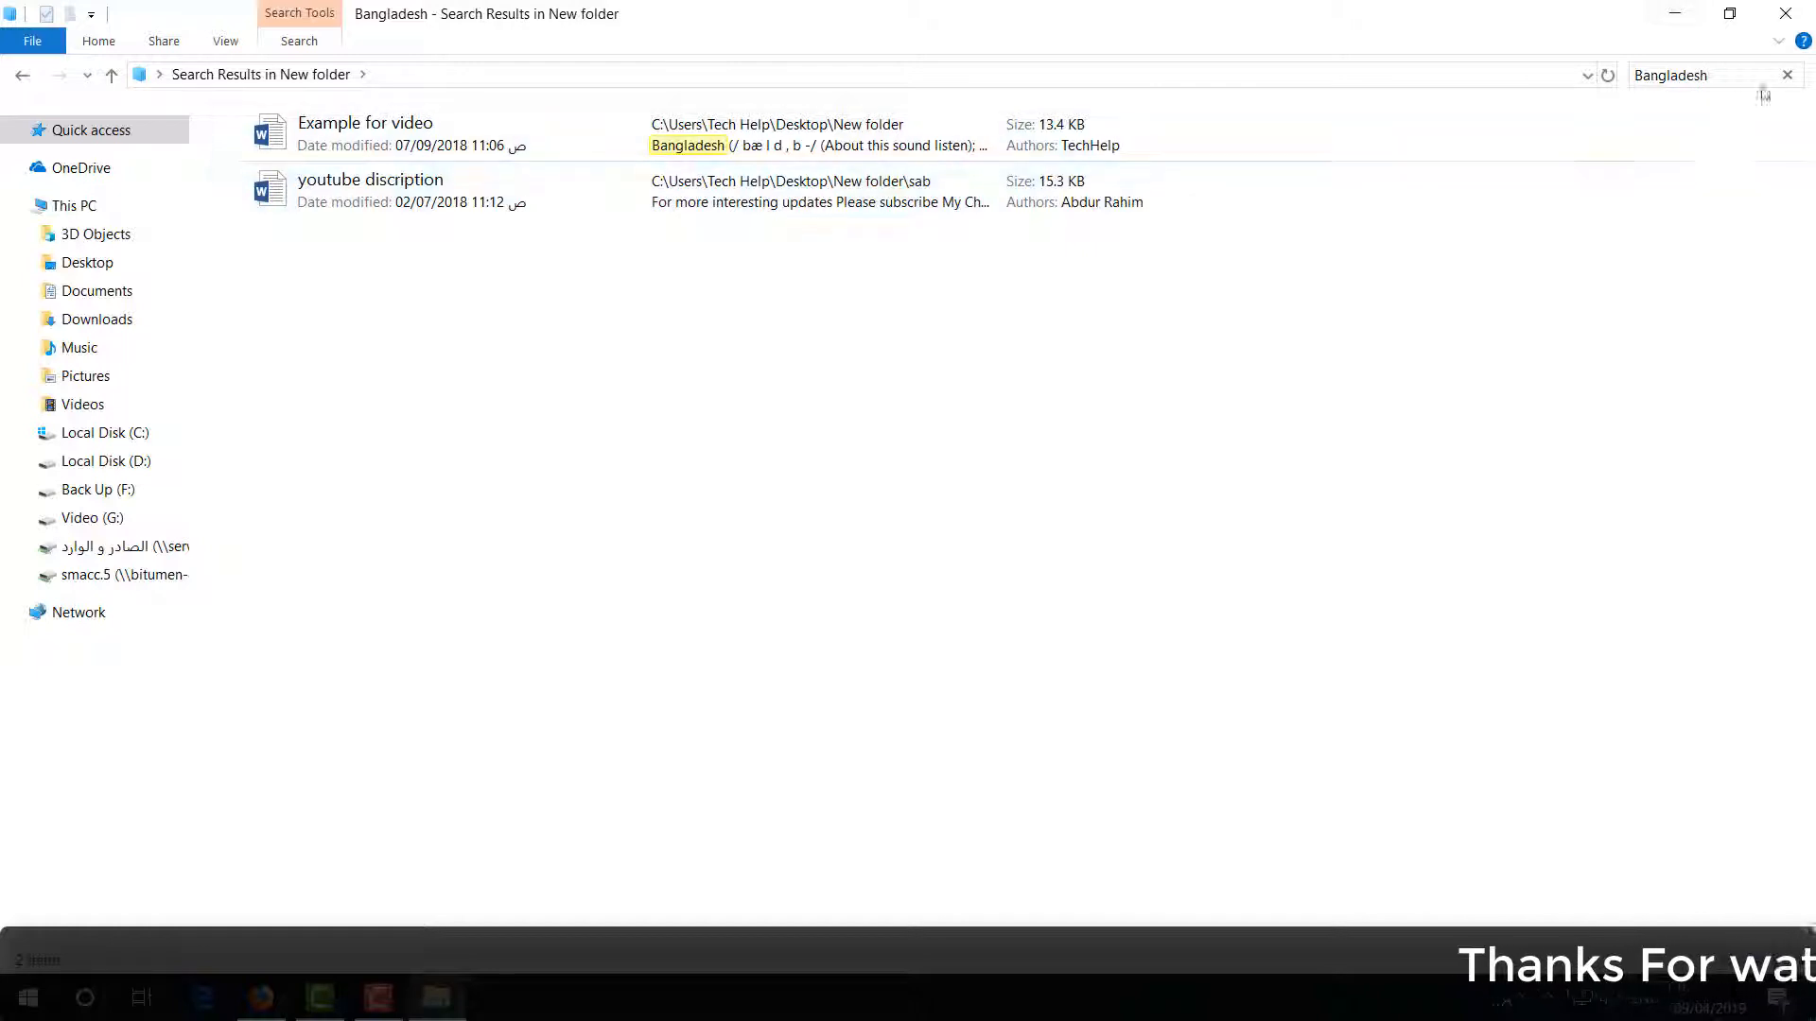
click(371, 191)
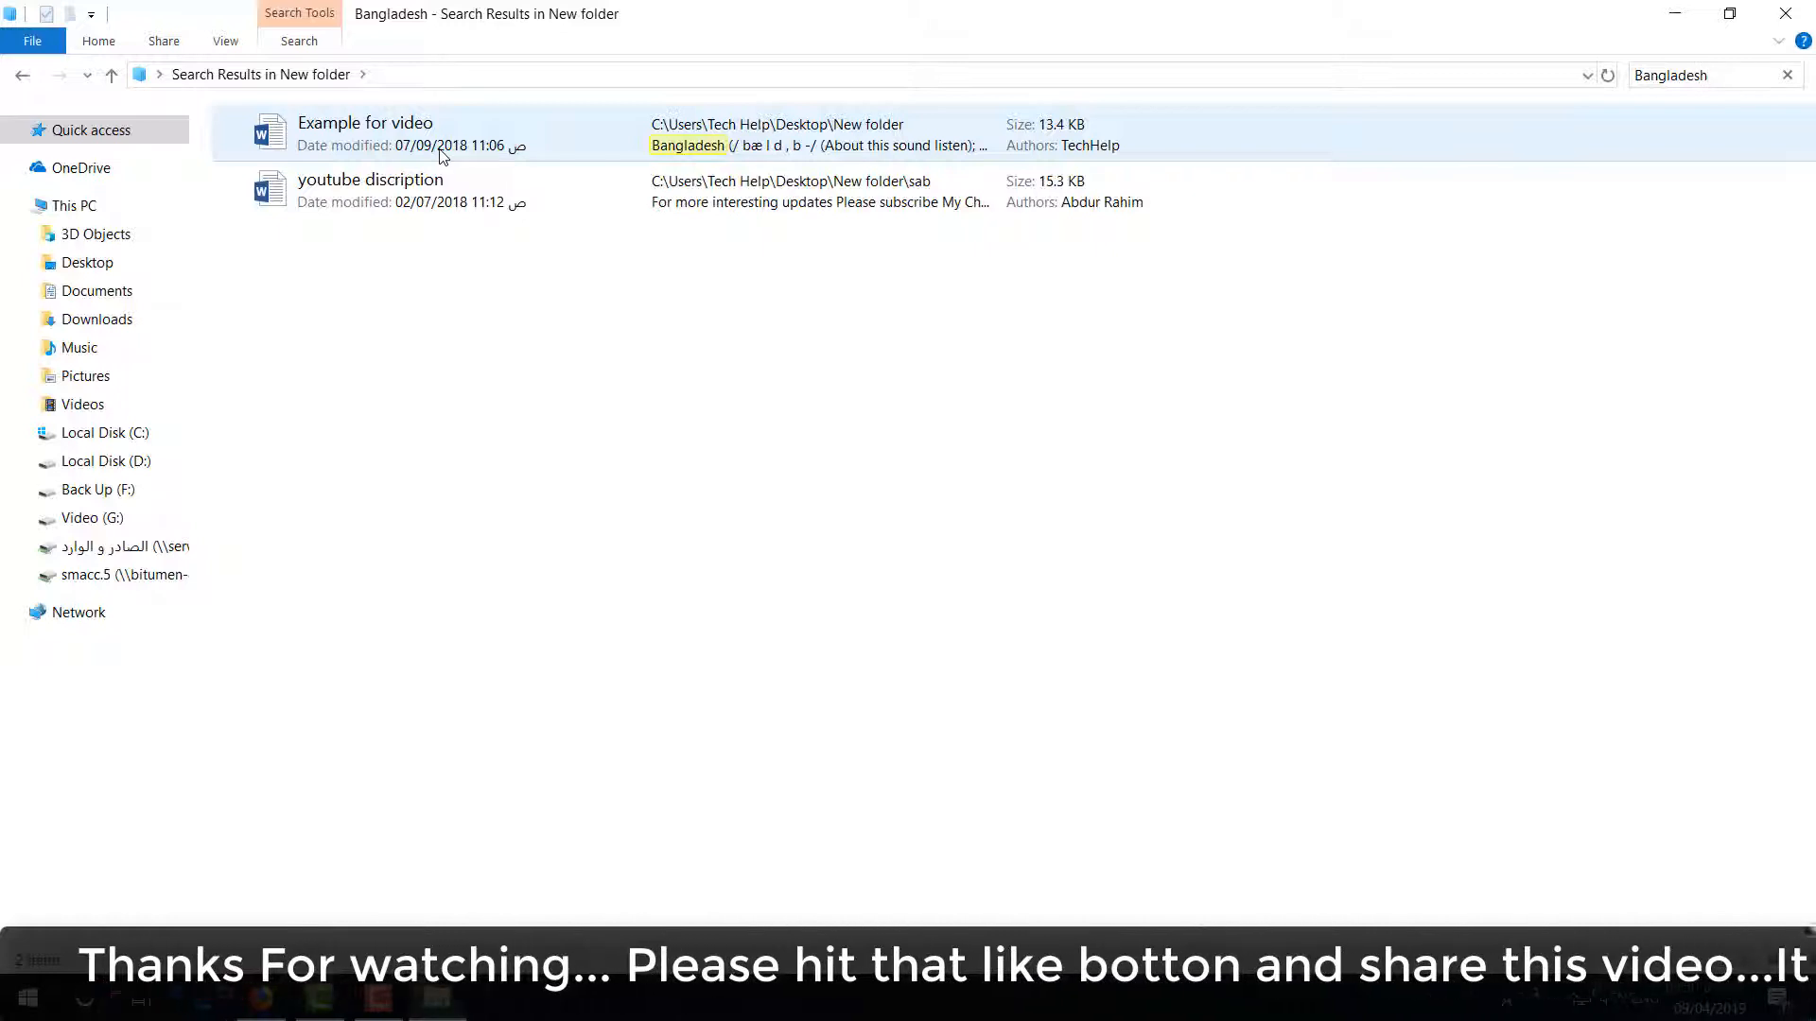
- Open 'youtube discription' in Word and search it for 'Bangladesh'
double_click(365, 133)
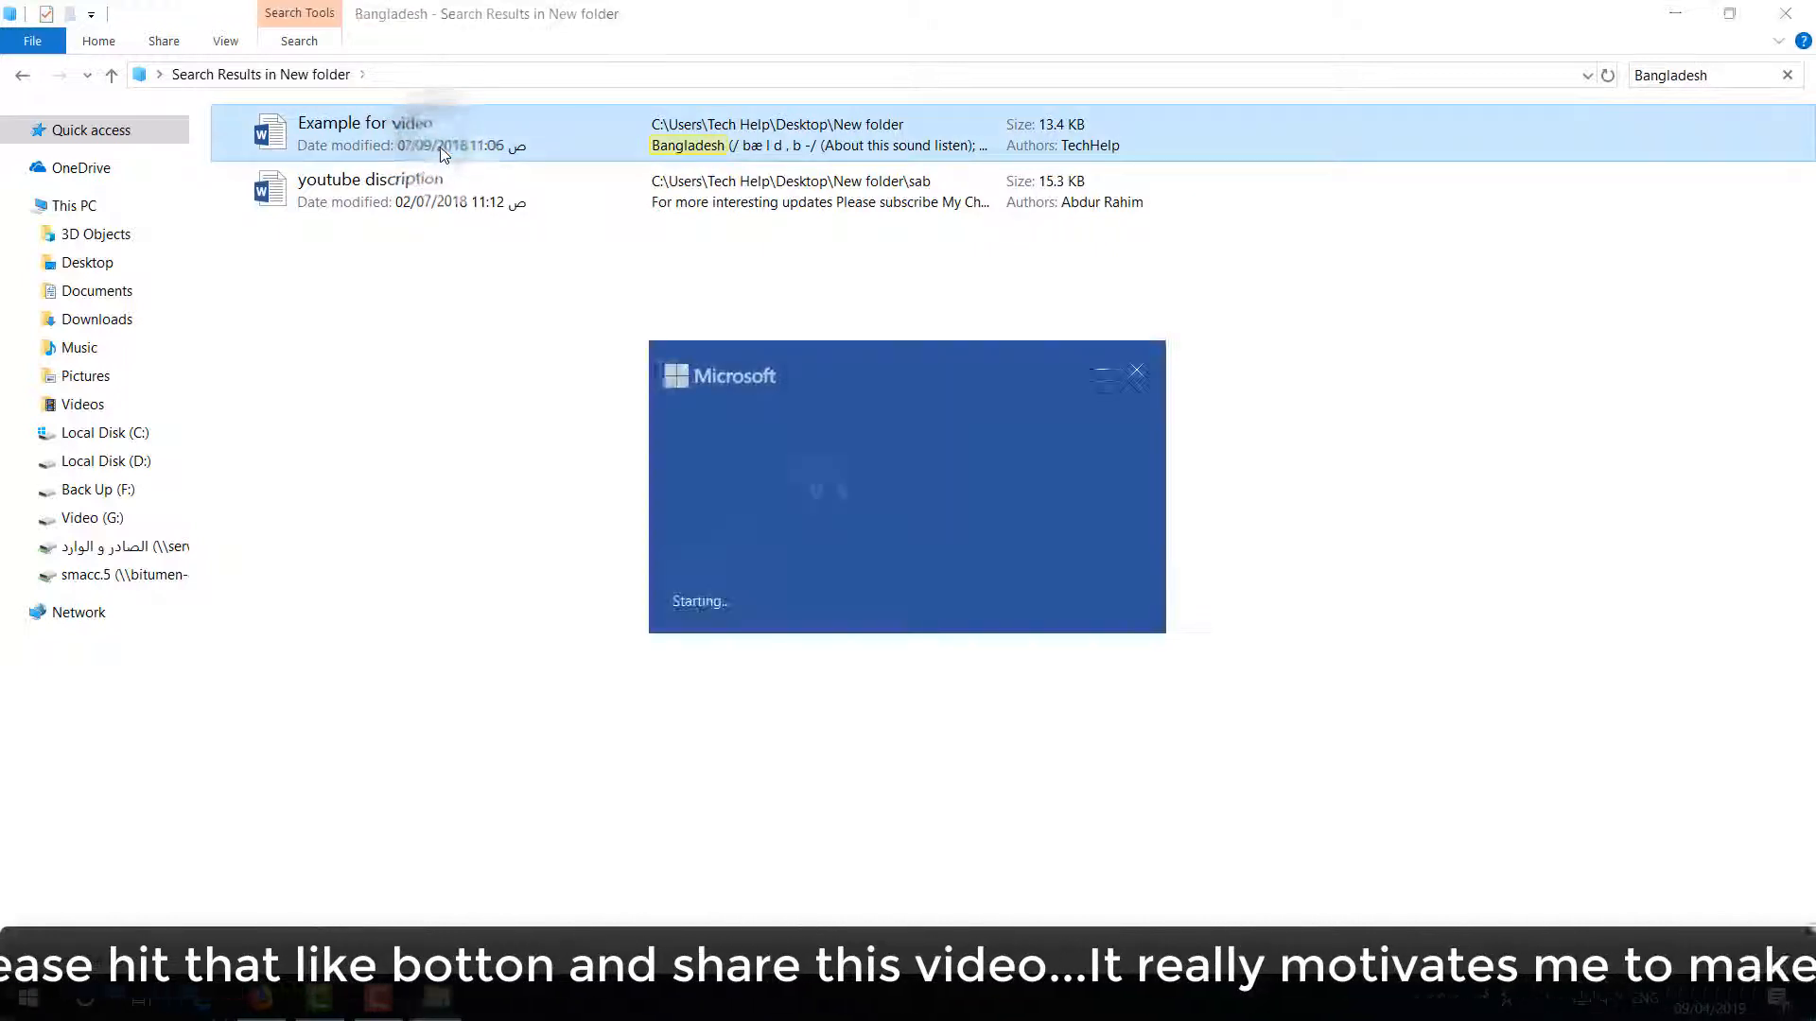
double_click(363, 133)
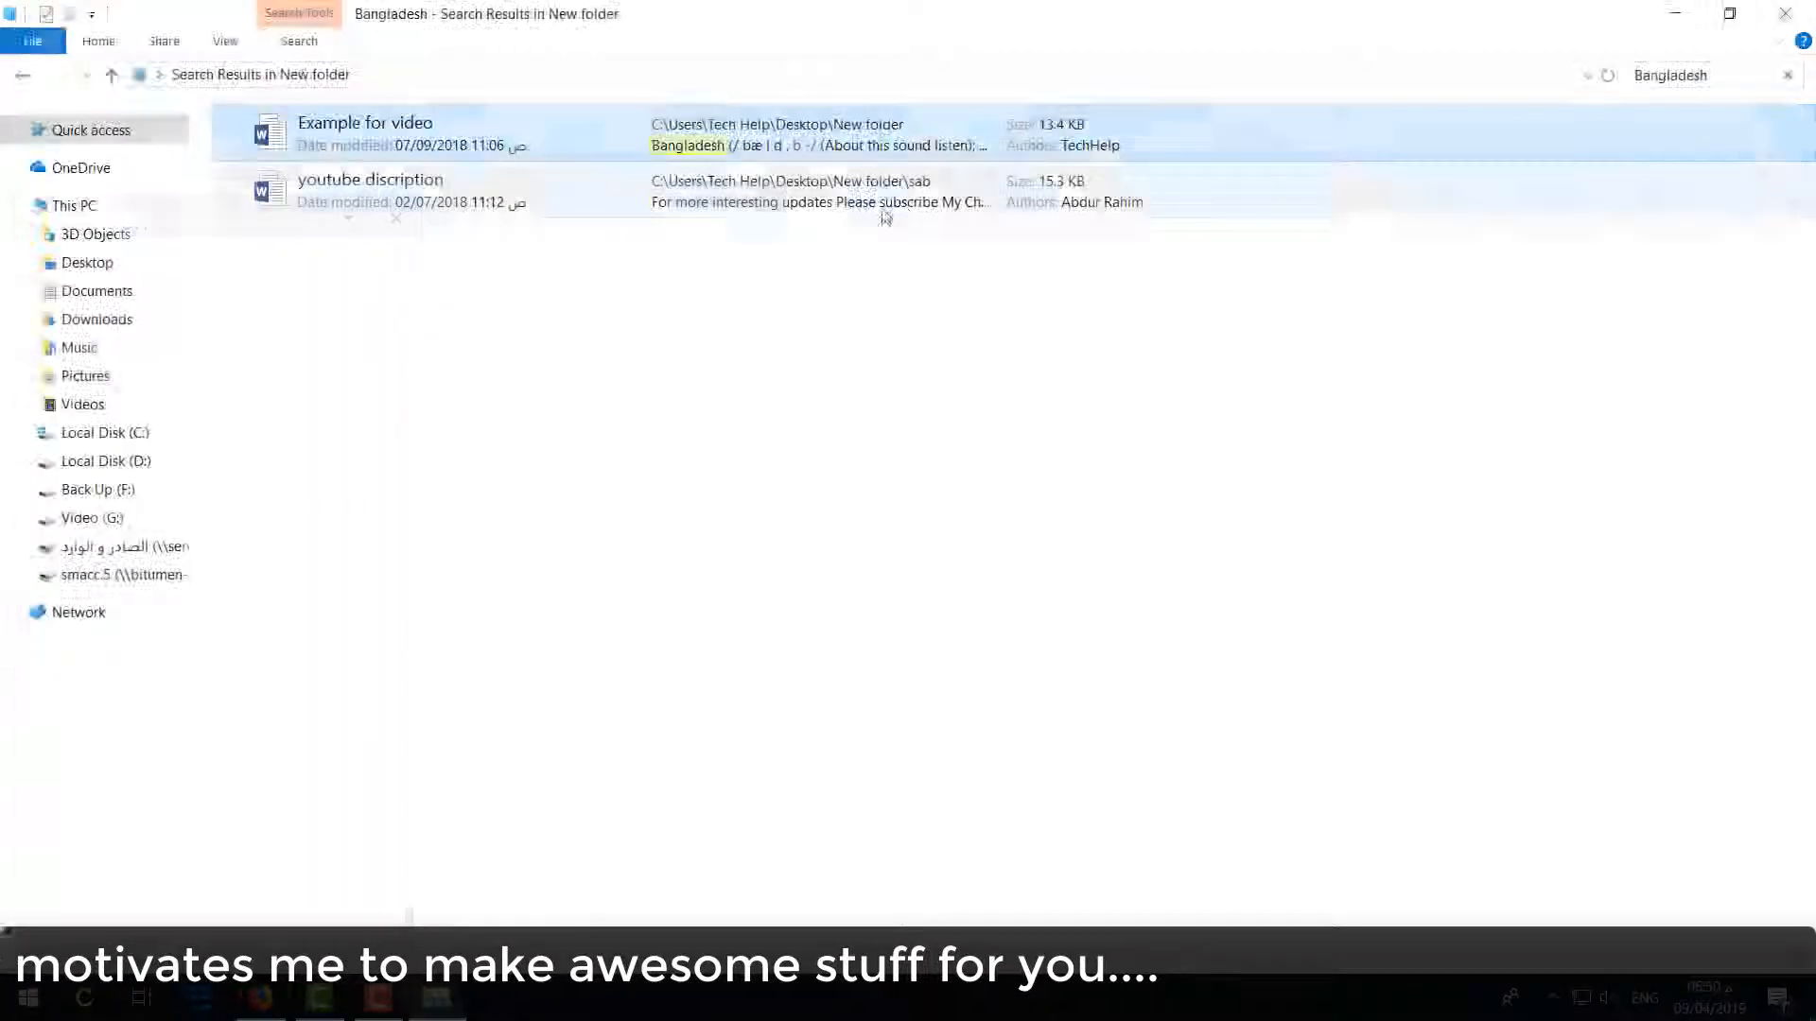
double_click(371, 190)
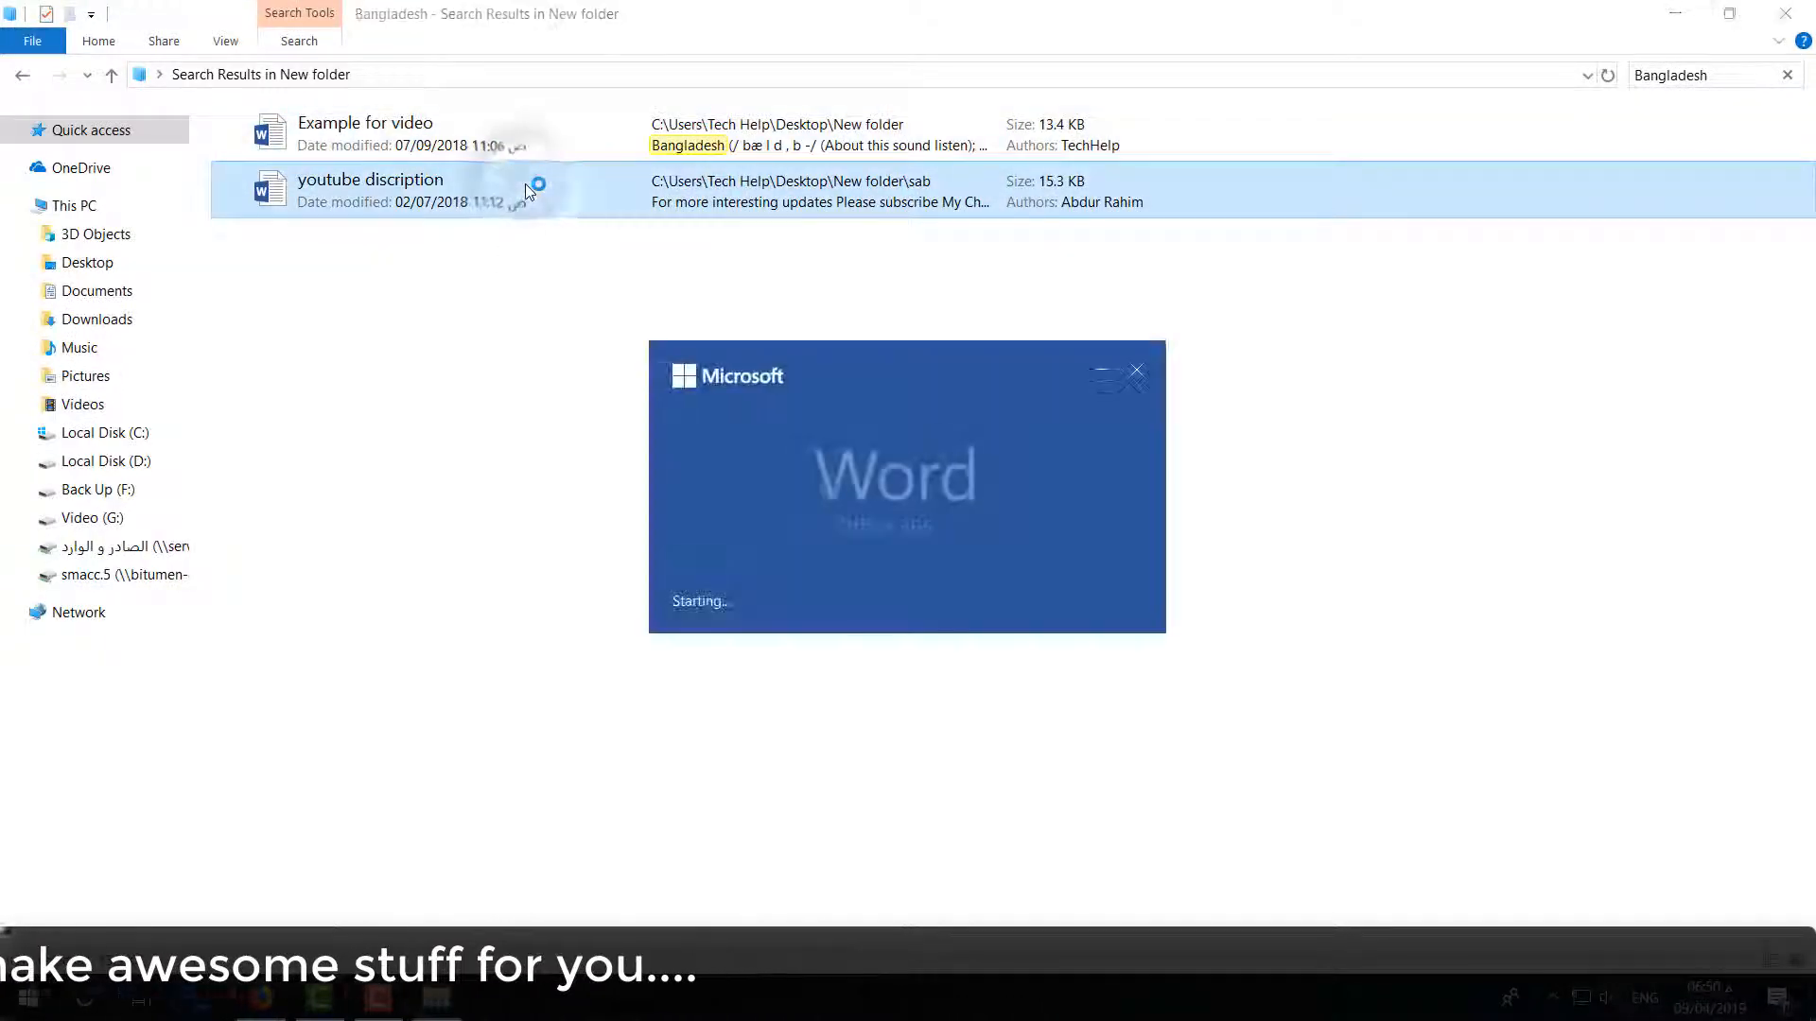
double_click(370, 189)
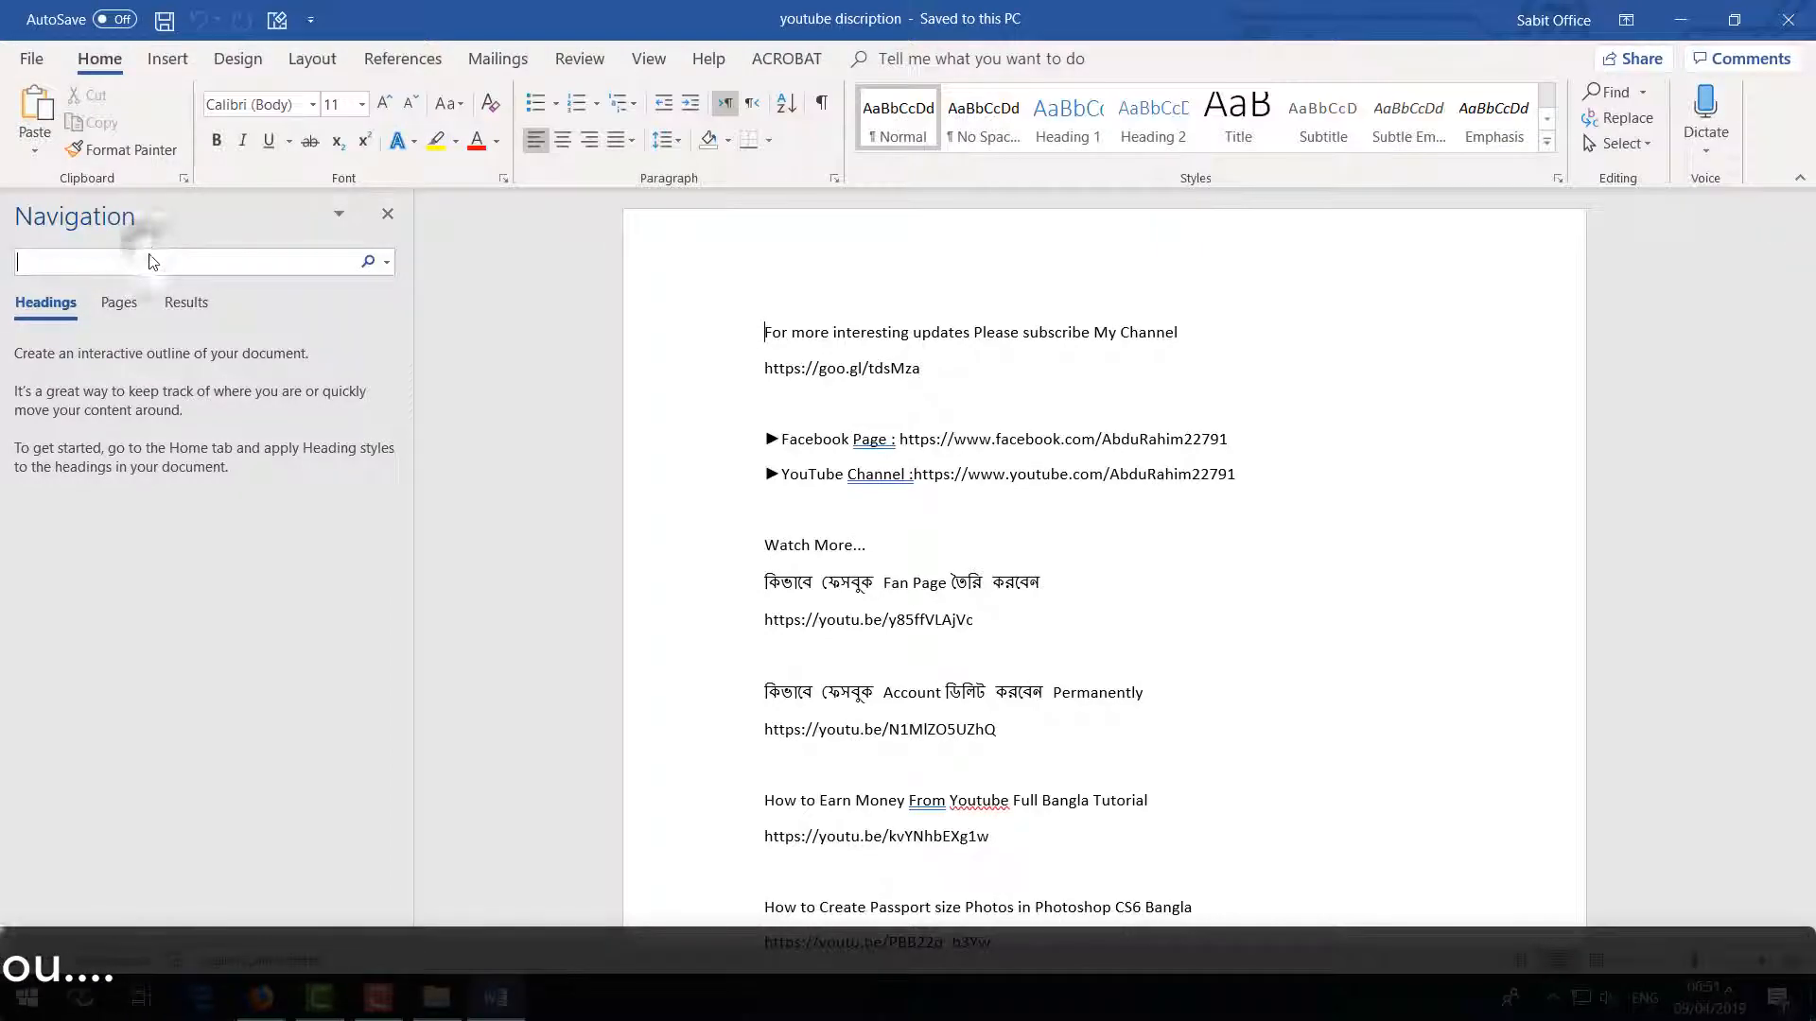
text(Bangladesh)
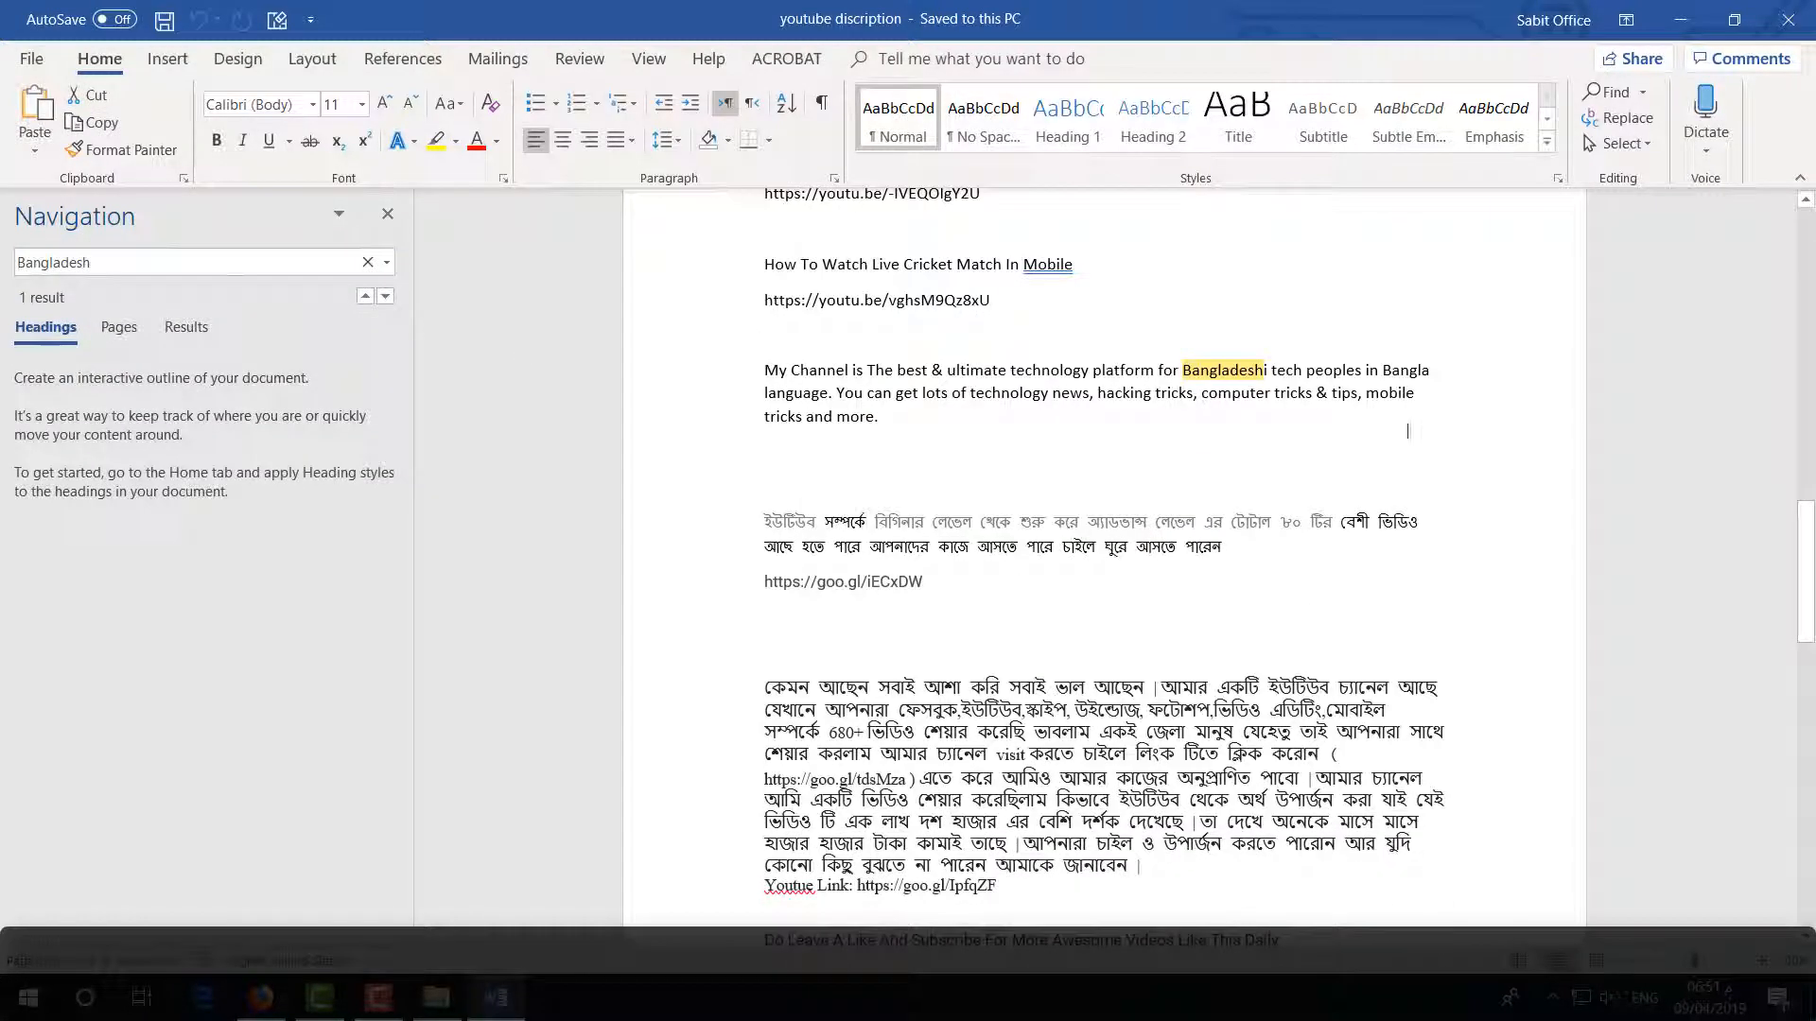